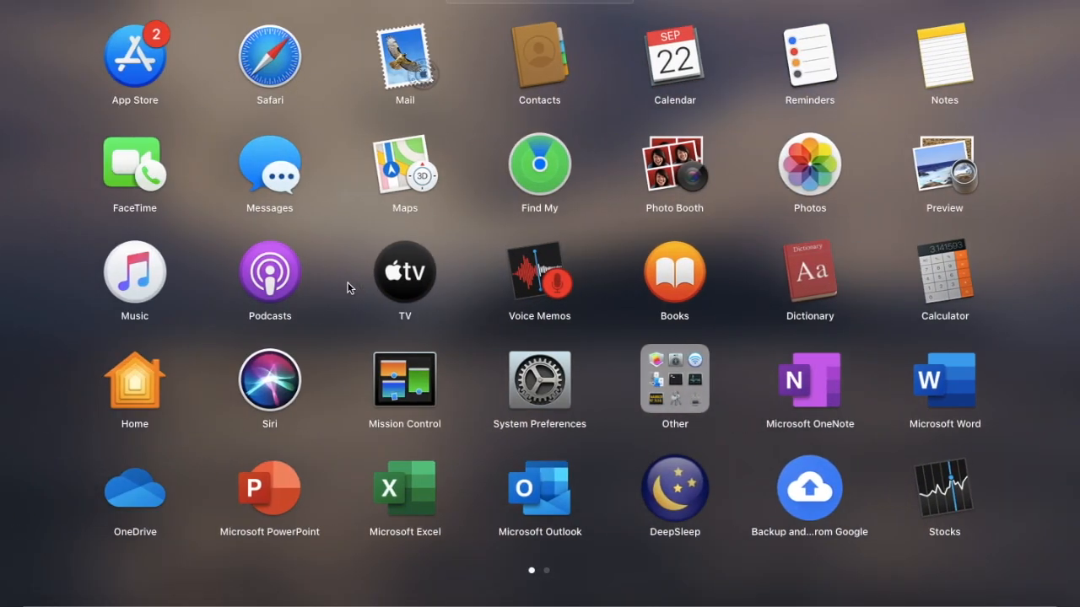
{"action": "mouse_move", "coordinate": [339, 127]}
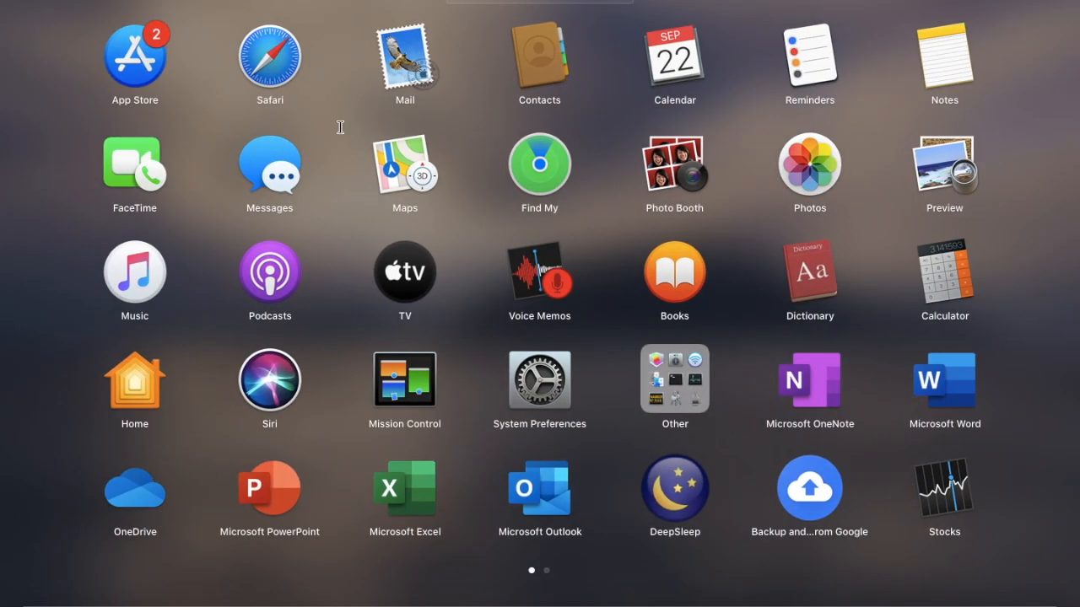
- Swipe Launchpad to its second page of apps where Google Chrome sits
{"action": "scroll", "scroll_direction": "left", "scroll_amount": 3}
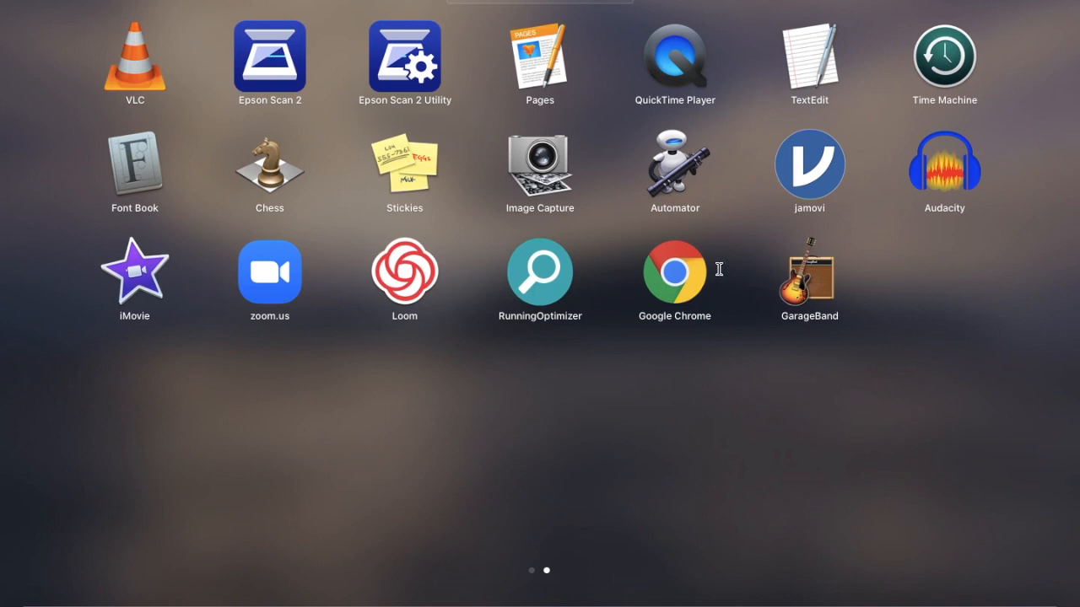
{"action": "mouse_move", "coordinate": [688, 341]}
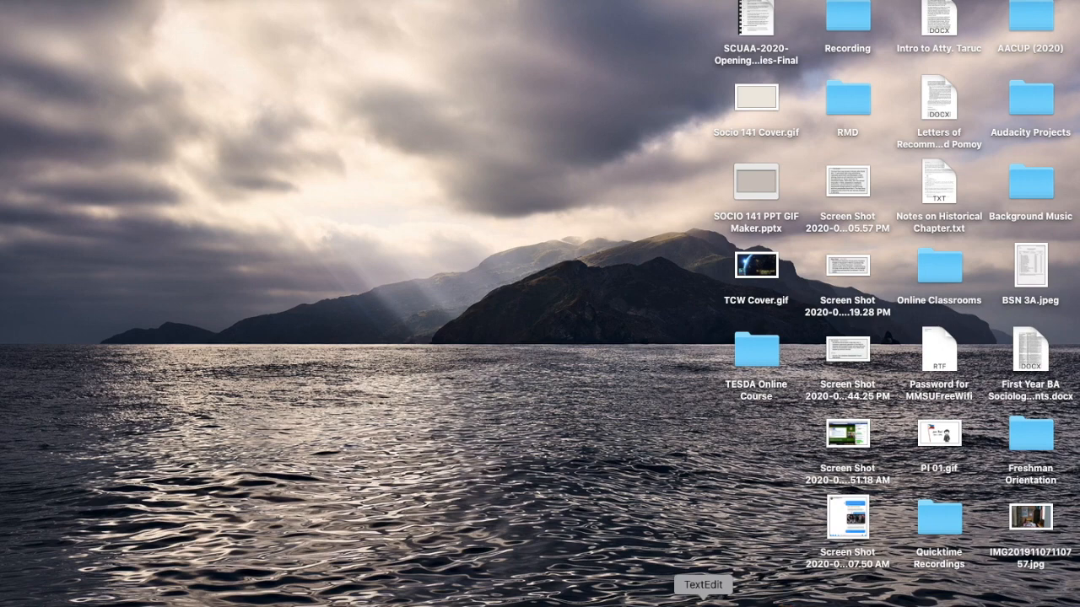
{"action": "mouse_move", "coordinate": [784, 584]}
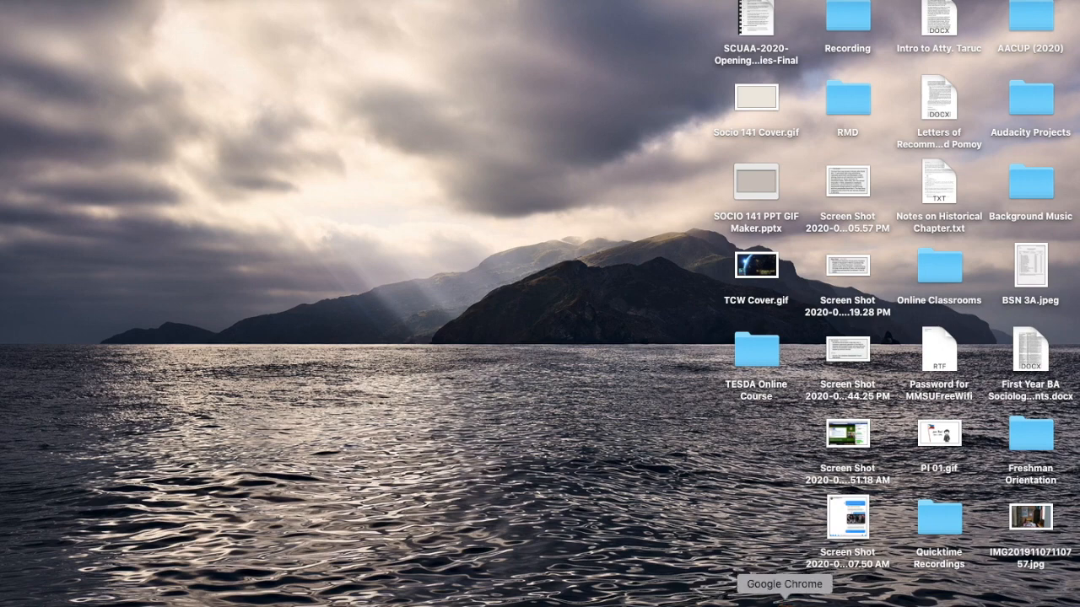
{"action": "mouse_move", "coordinate": [683, 468]}
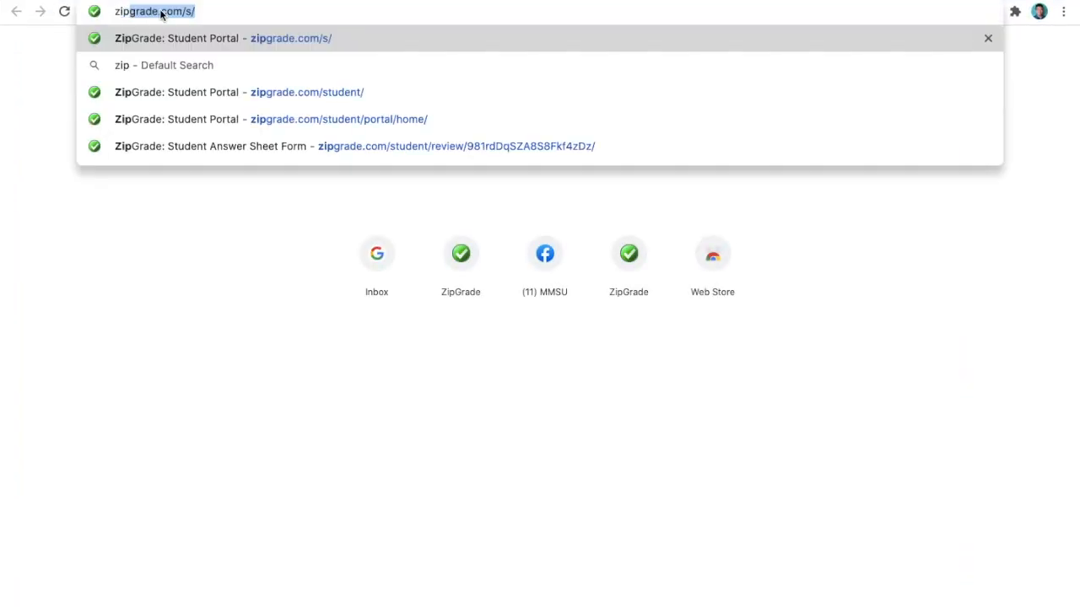
- Enter zipgrade.com/s/ in Chrome's address bar to reach the ZipGrade Student Portal
{"action": "type", "text": "grade.com/s/"}
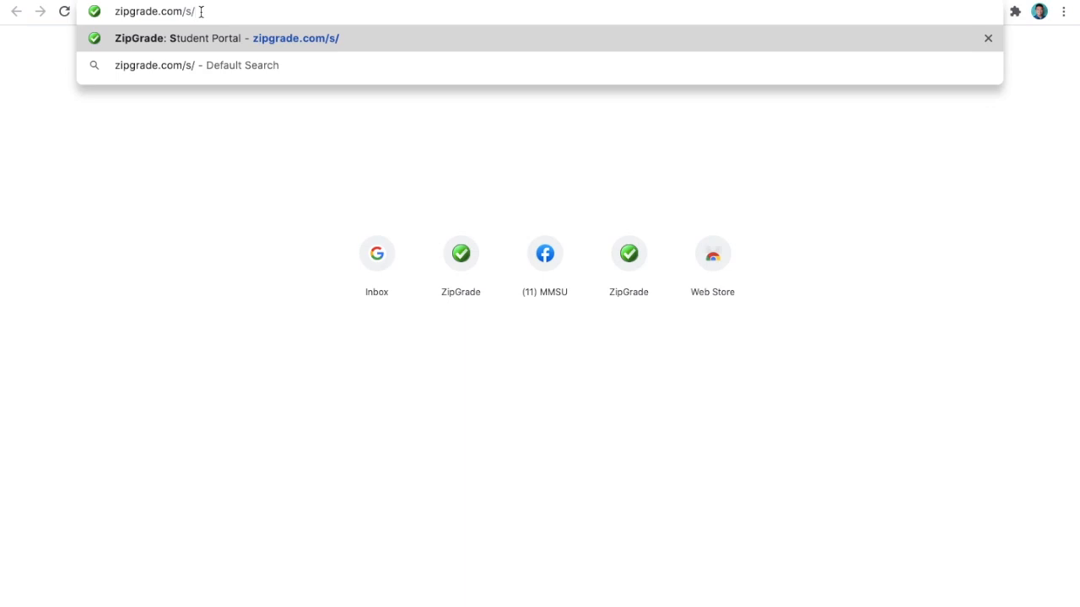
{"action": "mouse_move", "coordinate": [152, 26]}
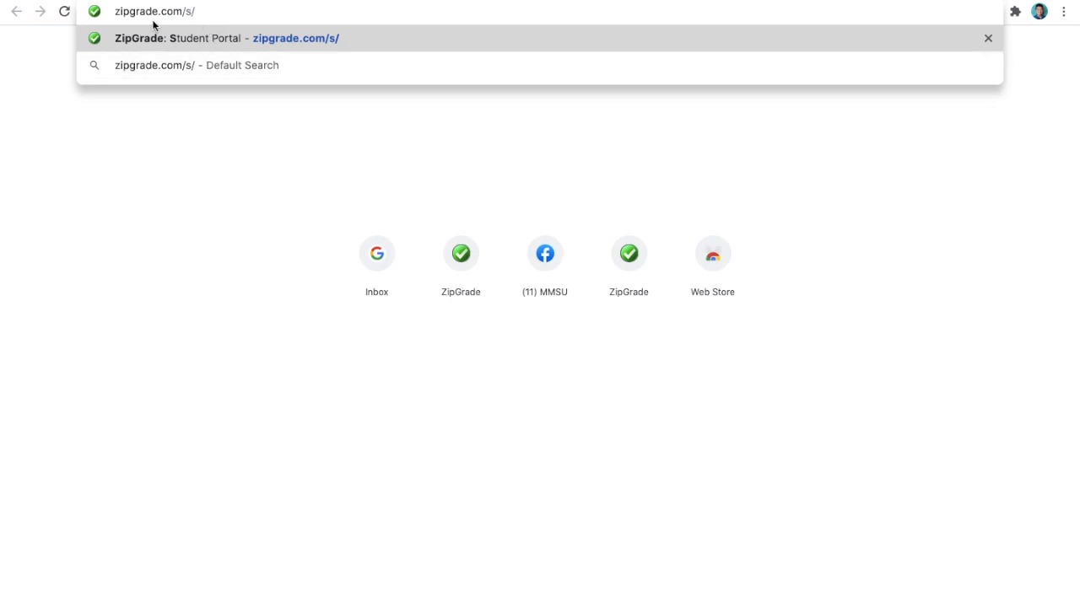
{"action": "mouse_move", "coordinate": [162, 52]}
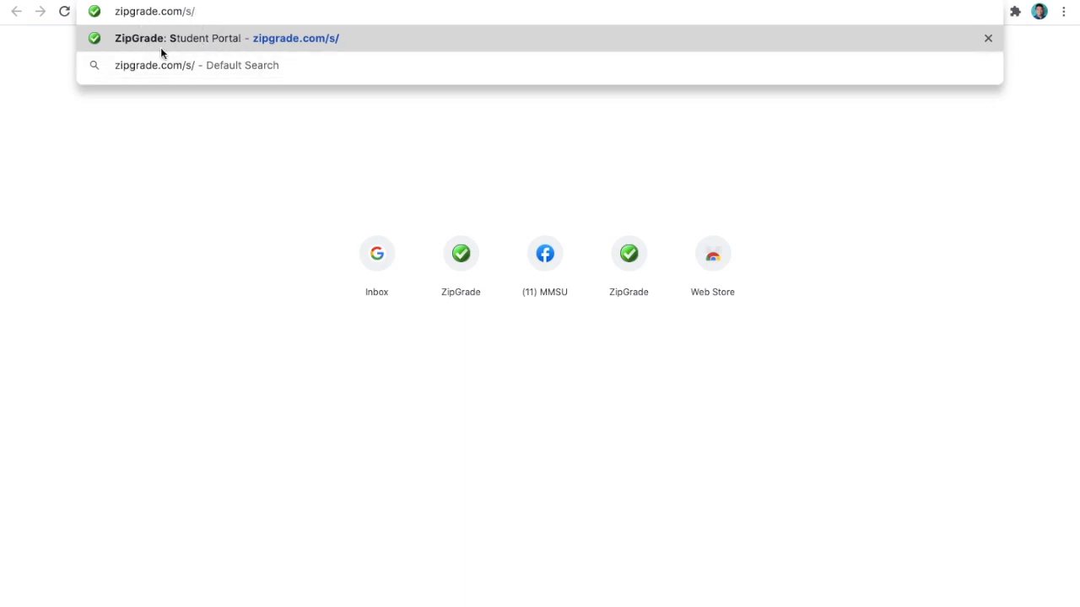
{"action": "mouse_move", "coordinate": [206, 10]}
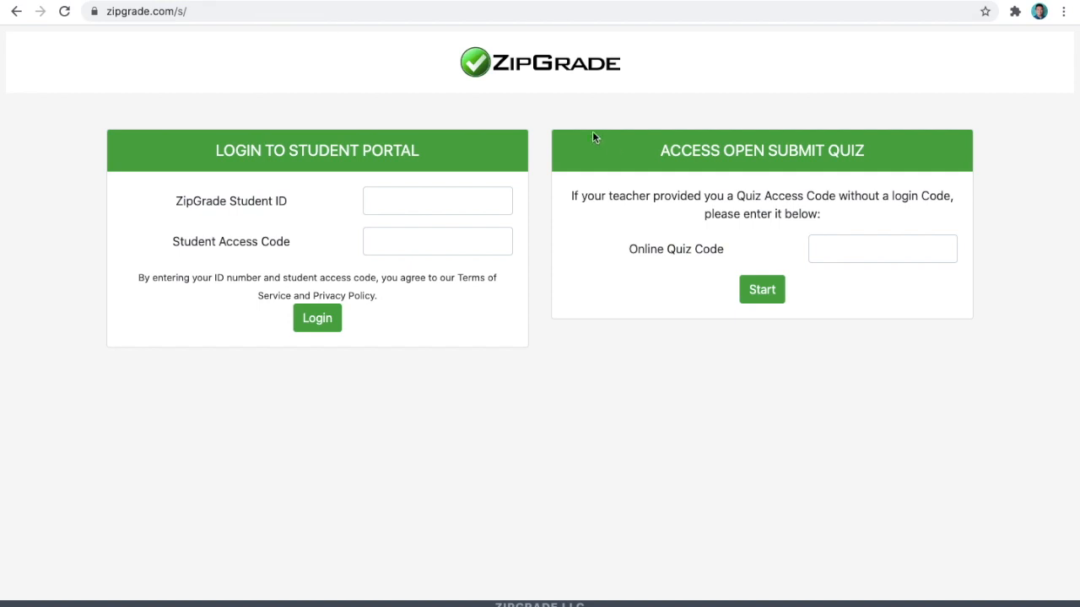
{"action": "mouse_move", "coordinate": [493, 145]}
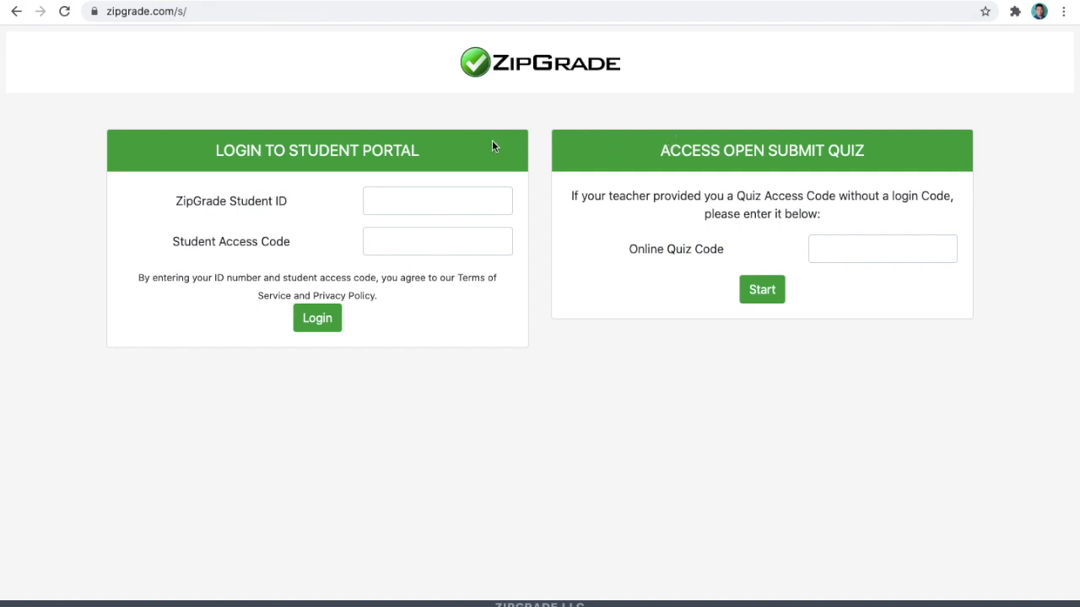
{"action": "mouse_move", "coordinate": [674, 167]}
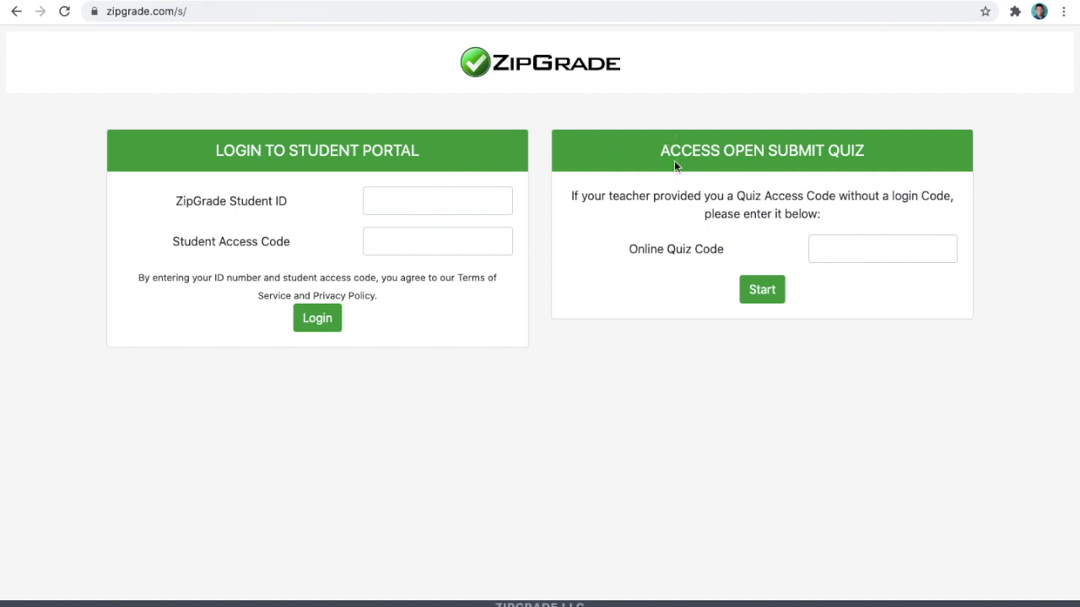
{"action": "mouse_move", "coordinate": [818, 169]}
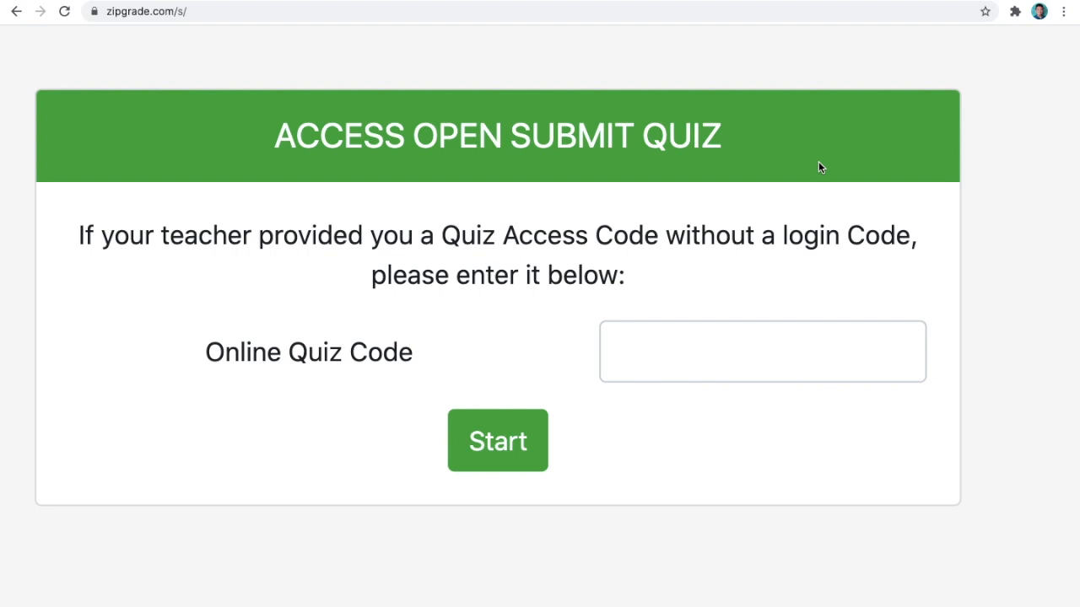
{"action": "left_click", "coordinate": [763, 350]}
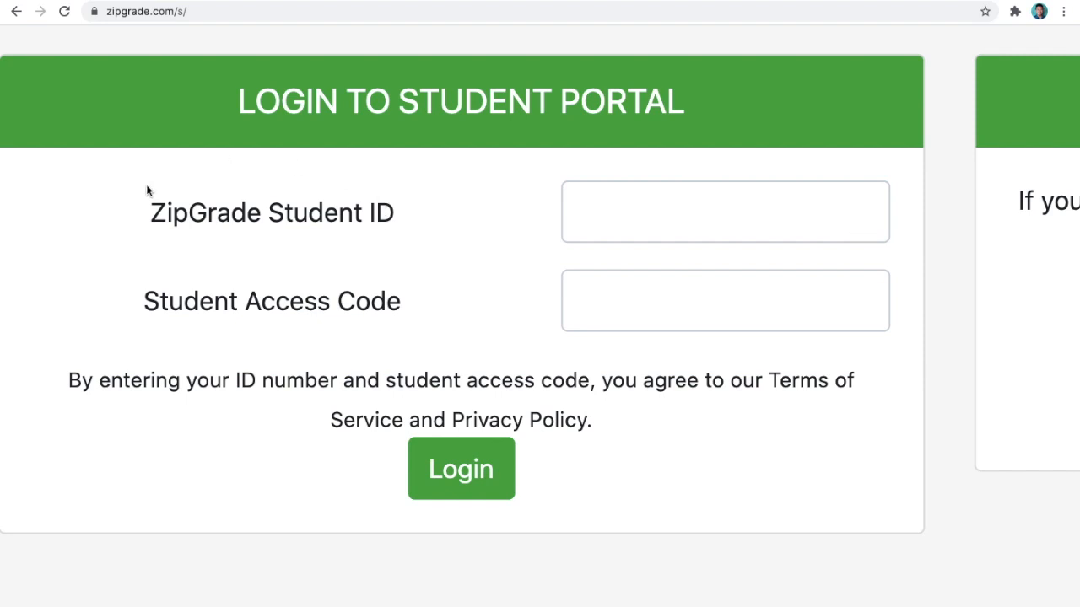
{"action": "mouse_move", "coordinate": [307, 285]}
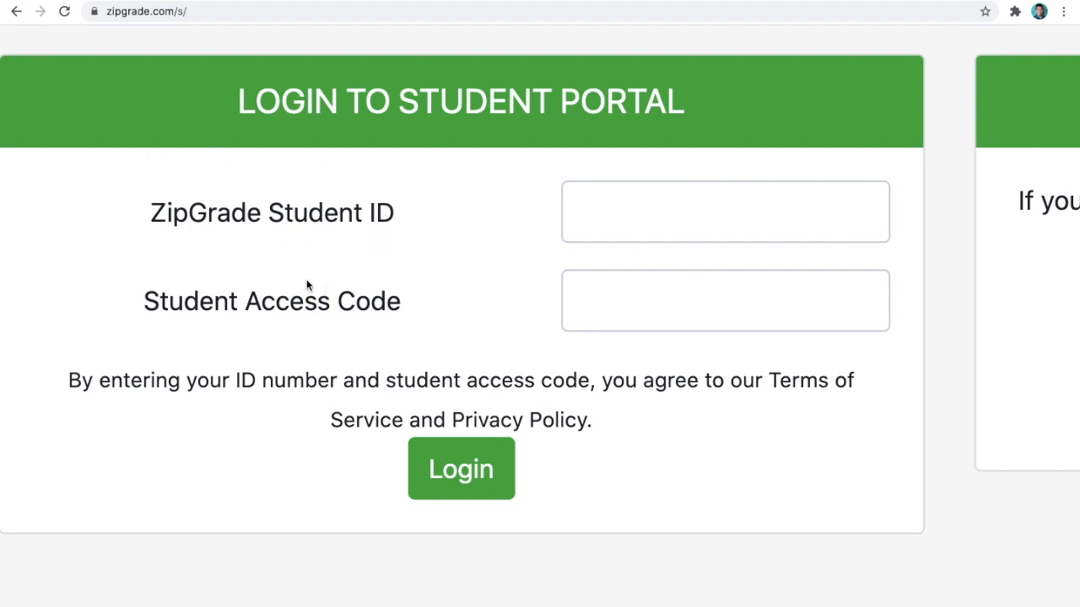
{"action": "mouse_move", "coordinate": [459, 328]}
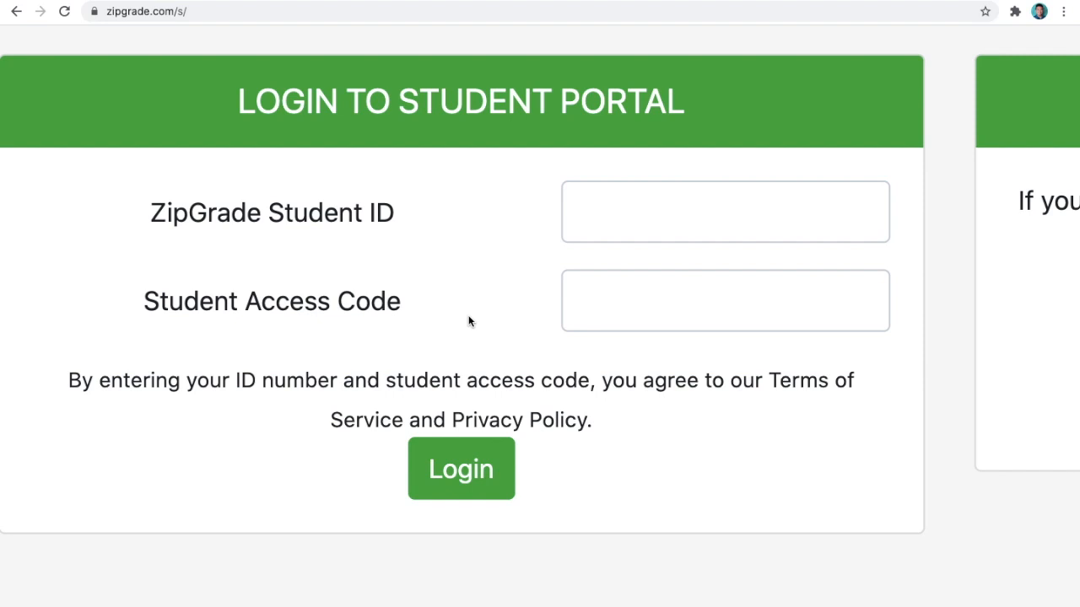
{"action": "mouse_move", "coordinate": [499, 324]}
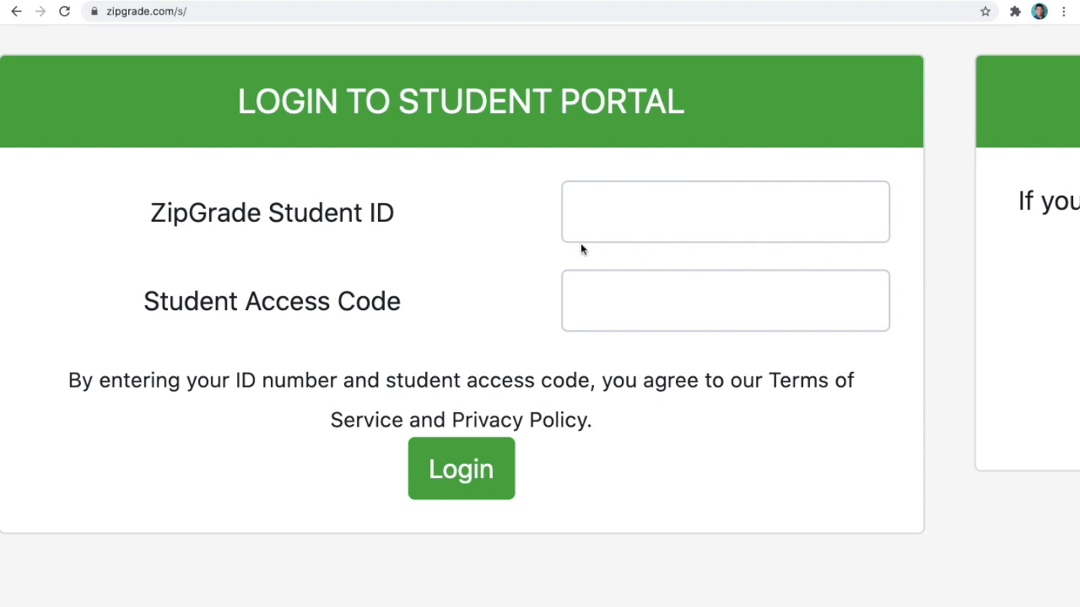
{"action": "left_click", "coordinate": [723, 211]}
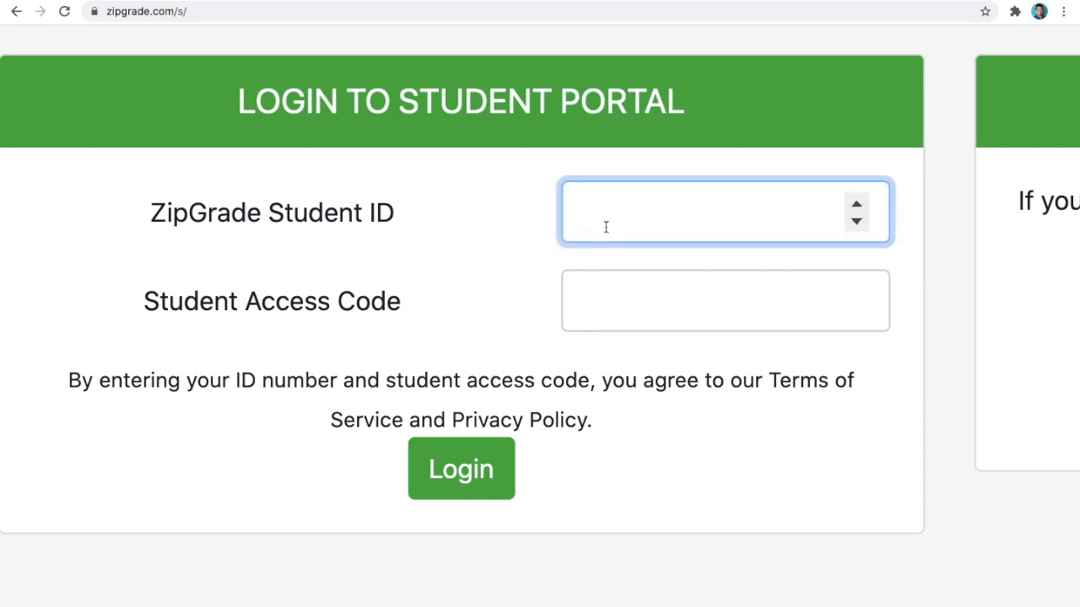
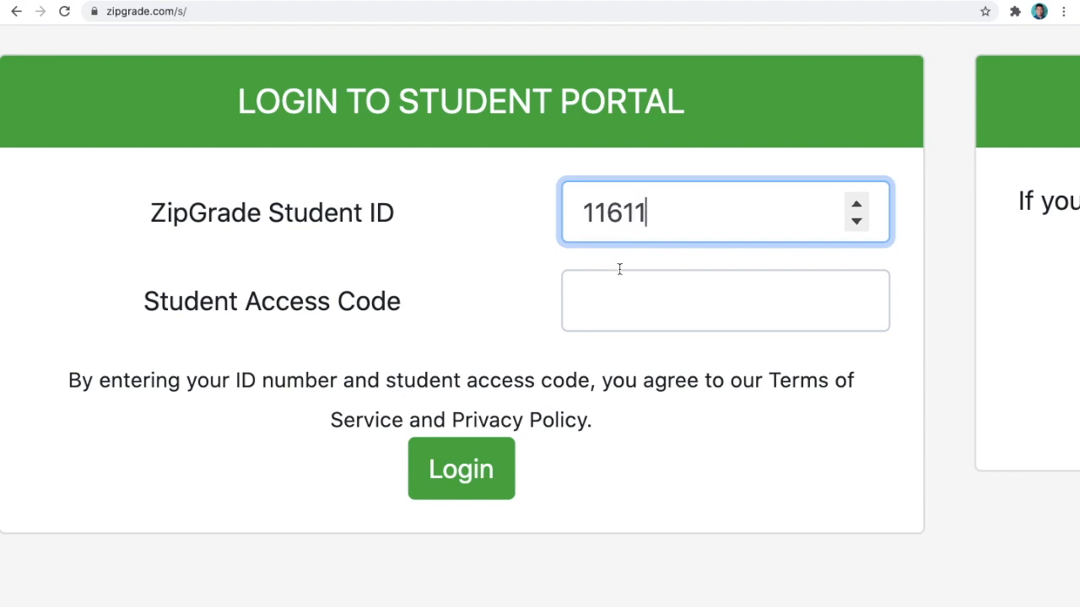
{"action": "mouse_move", "coordinate": [387, 214]}
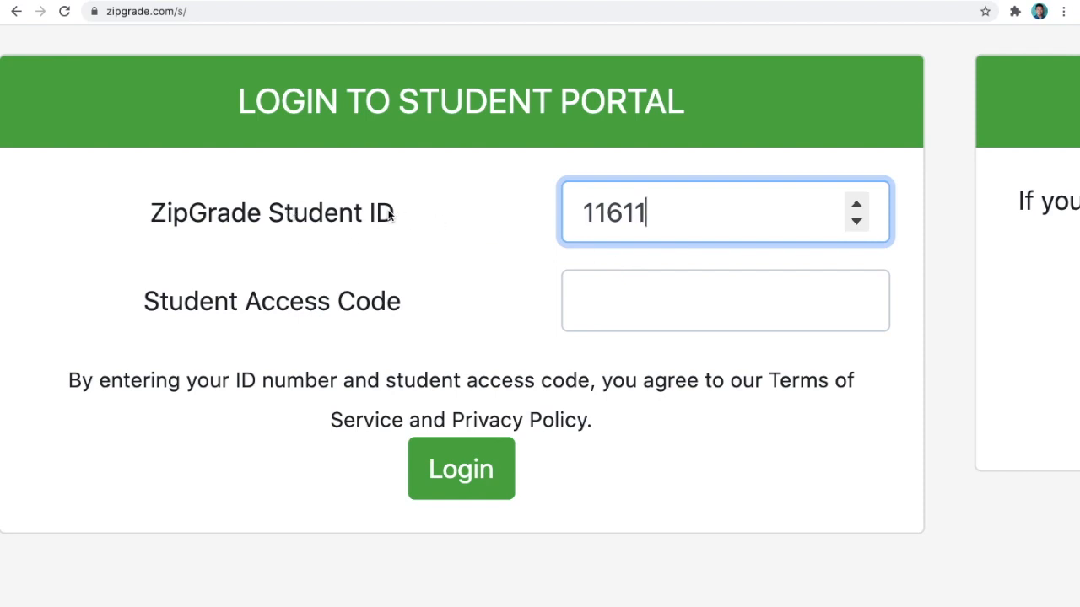
{"action": "left_click", "coordinate": [724, 300]}
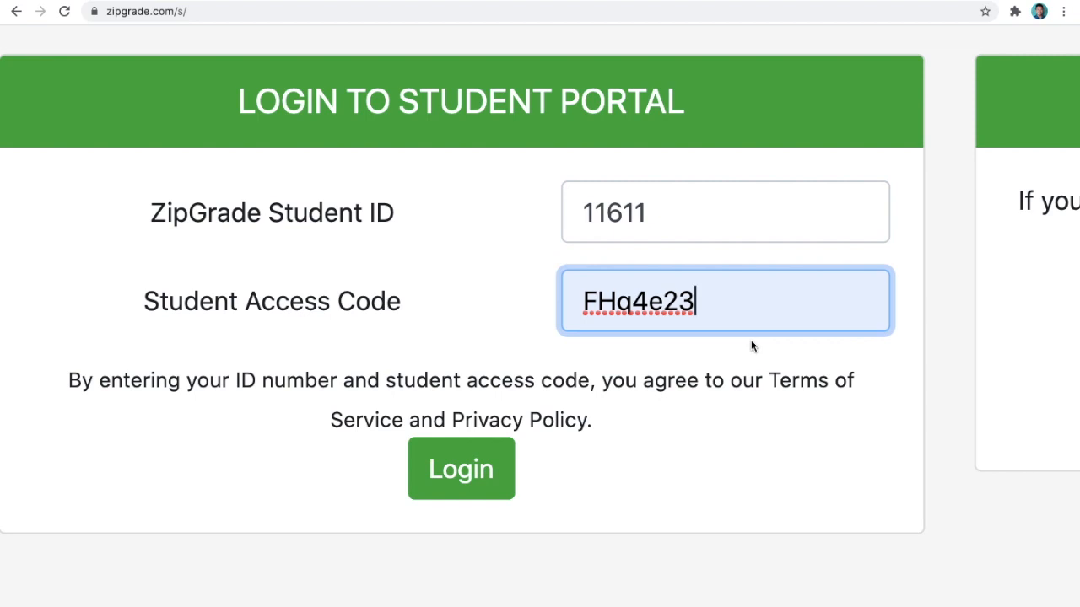
{"action": "double_click", "coordinate": [639, 300]}
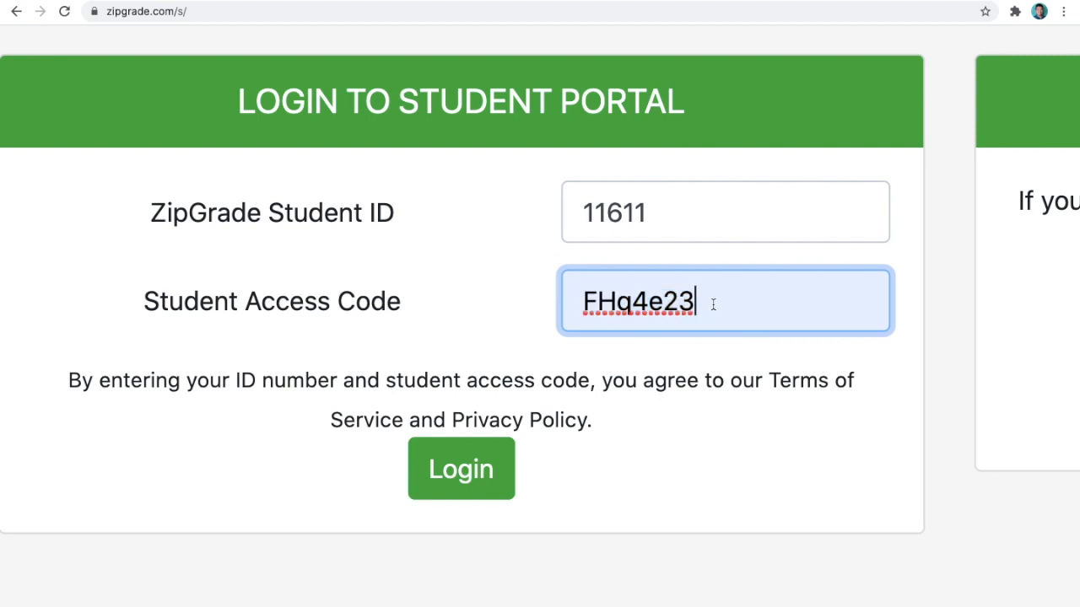
{"action": "mouse_move", "coordinate": [521, 479]}
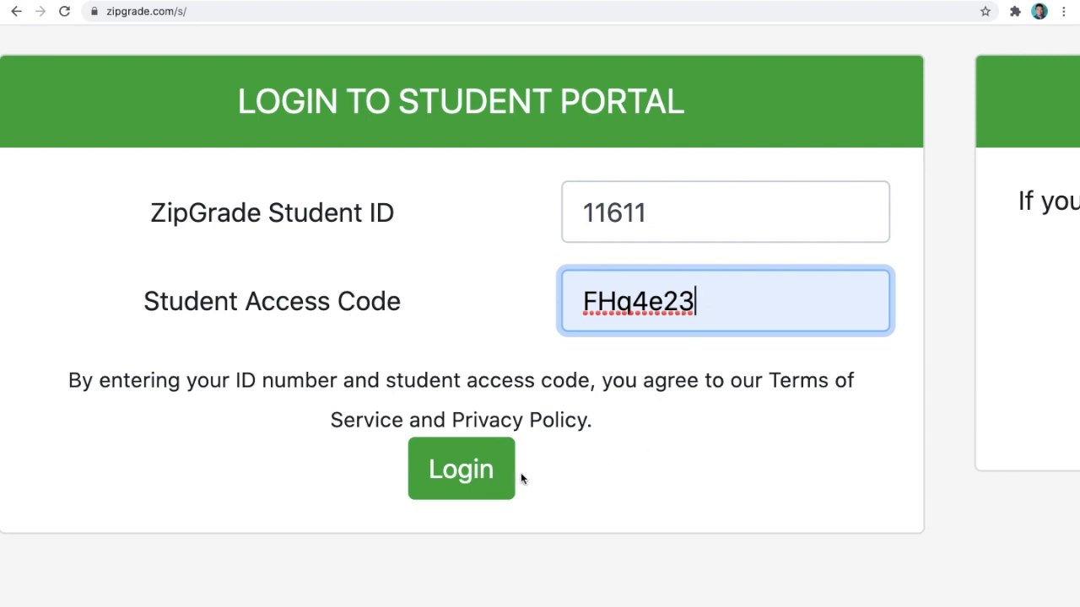
{"action": "mouse_move", "coordinate": [656, 347]}
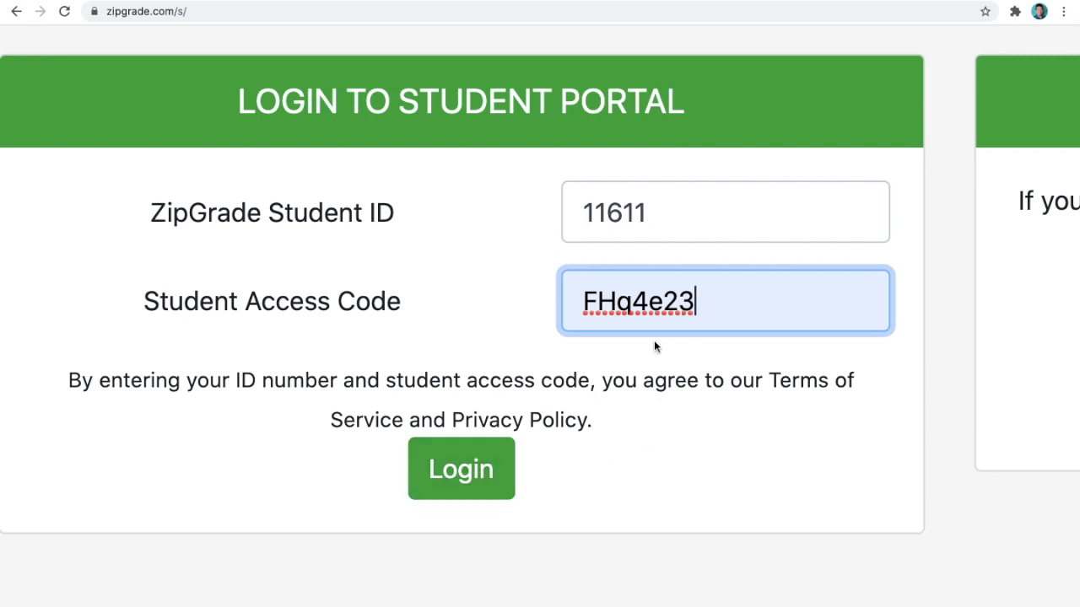
{"action": "mouse_move", "coordinate": [629, 327]}
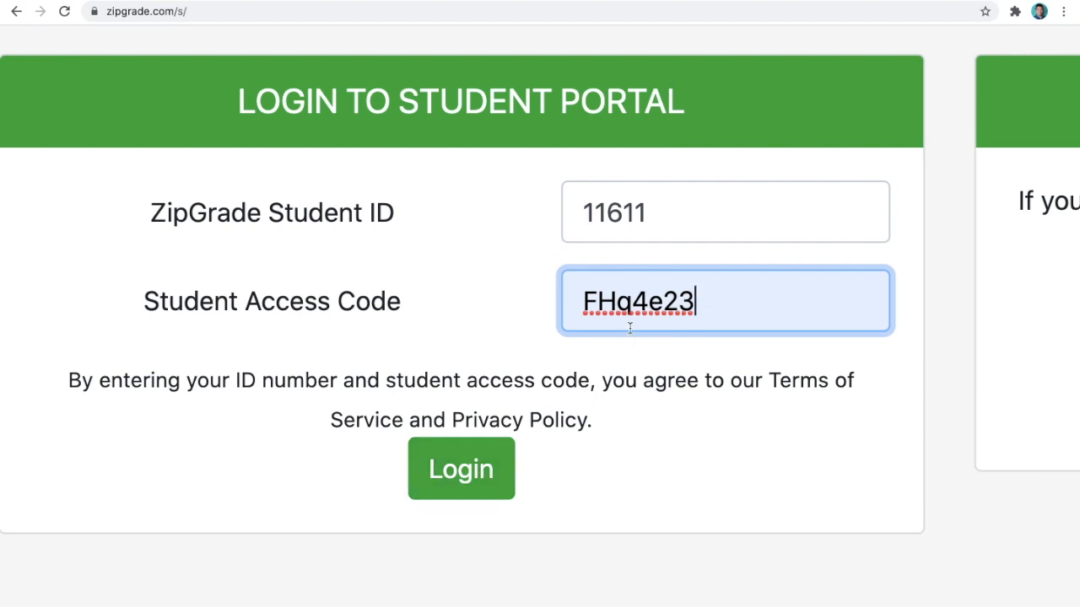
{"action": "mouse_move", "coordinate": [565, 449]}
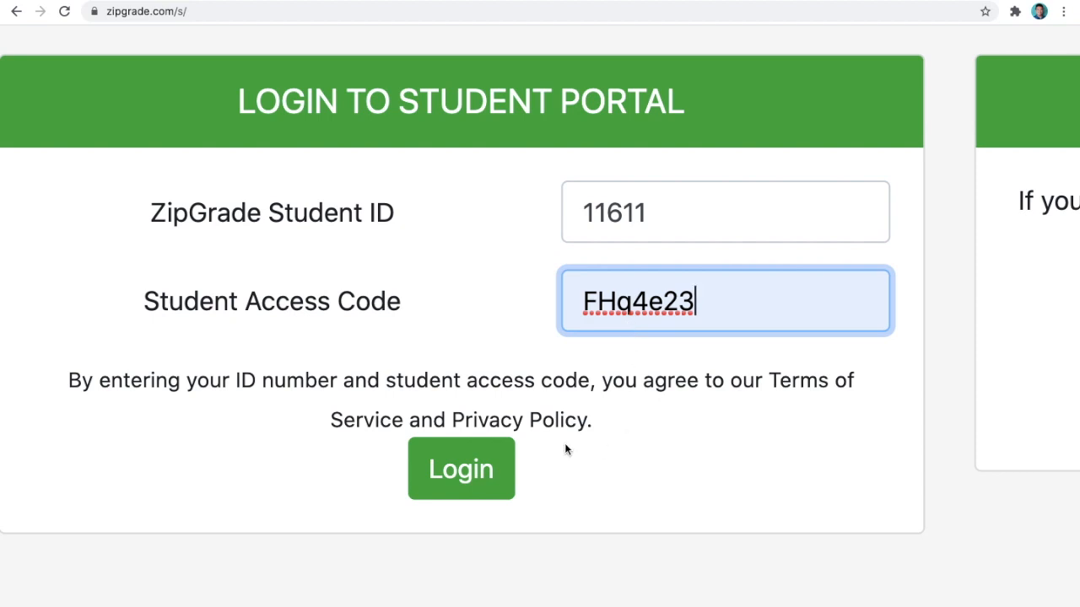
{"action": "left_click", "coordinate": [461, 469]}
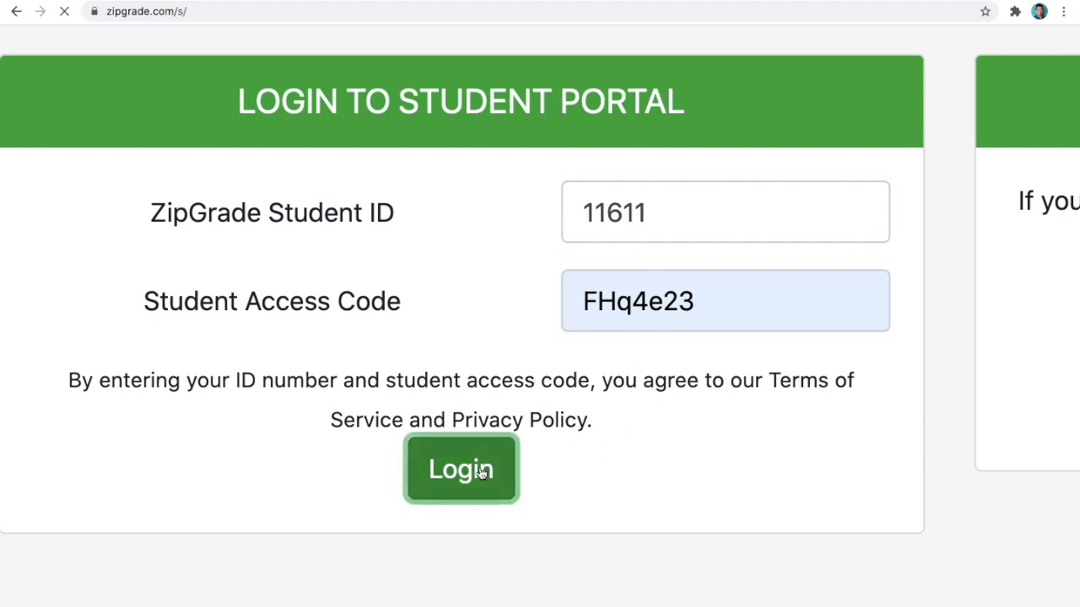
- Begin the assigned Tutorial Quiz from the student portal's quiz list
{"action": "left_click", "coordinate": [460, 469]}
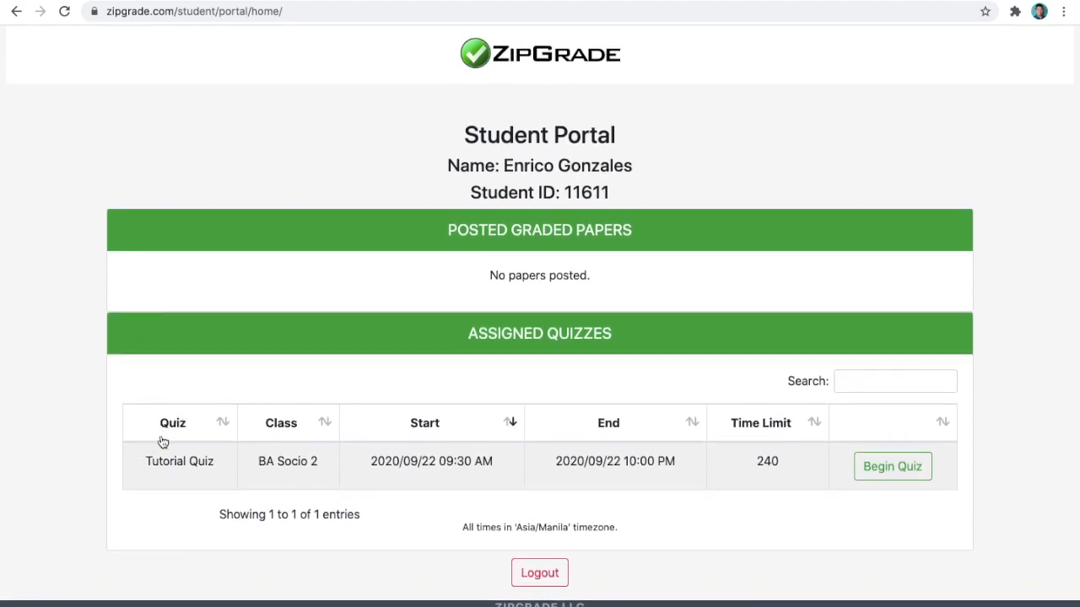
{"action": "mouse_move", "coordinate": [319, 446]}
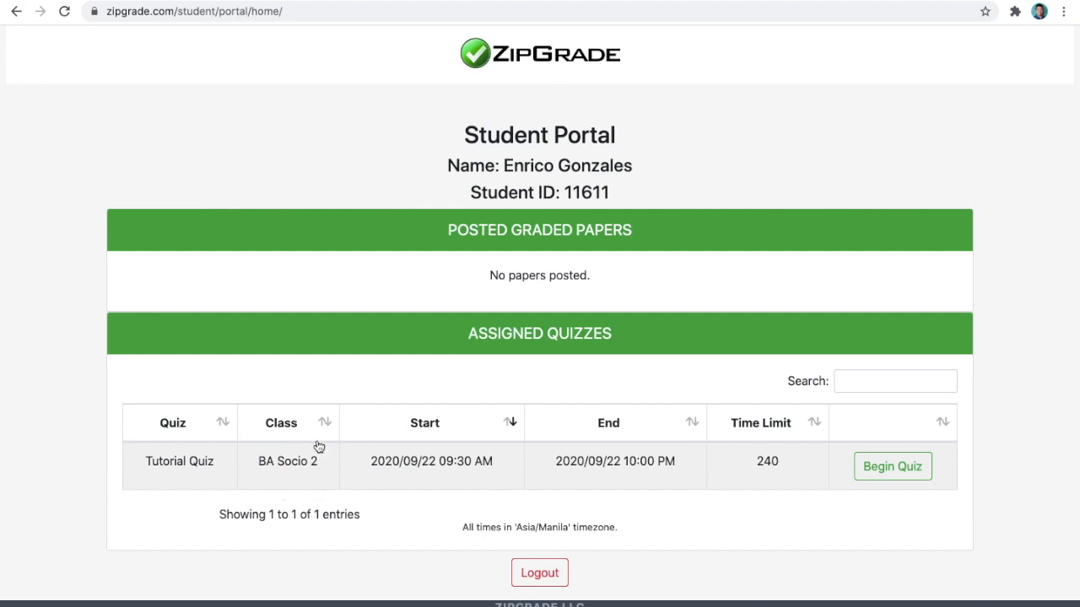
{"action": "mouse_move", "coordinate": [321, 462]}
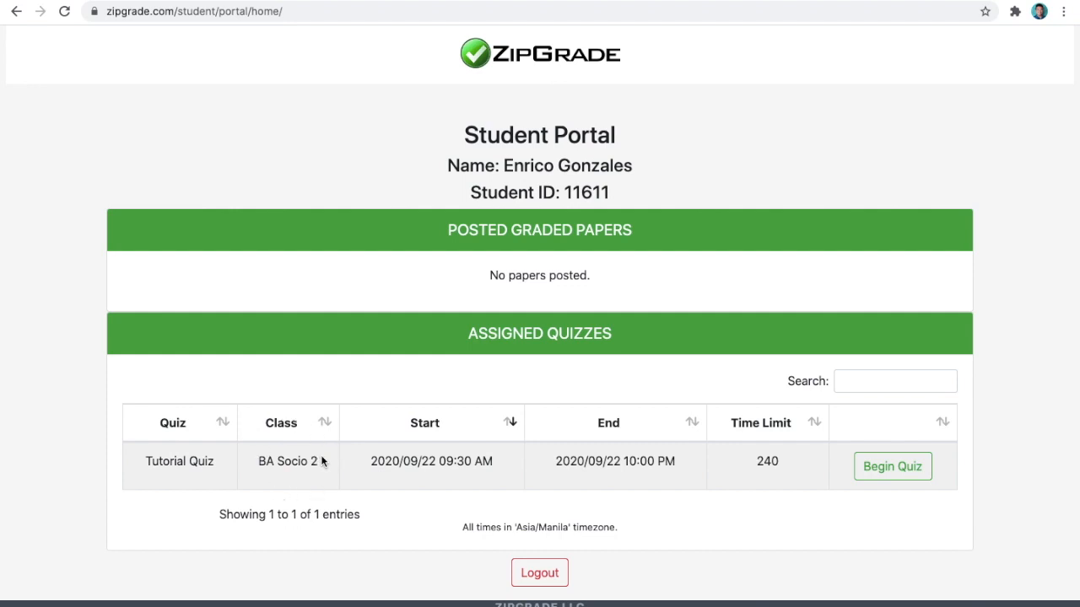
{"action": "mouse_move", "coordinate": [447, 435]}
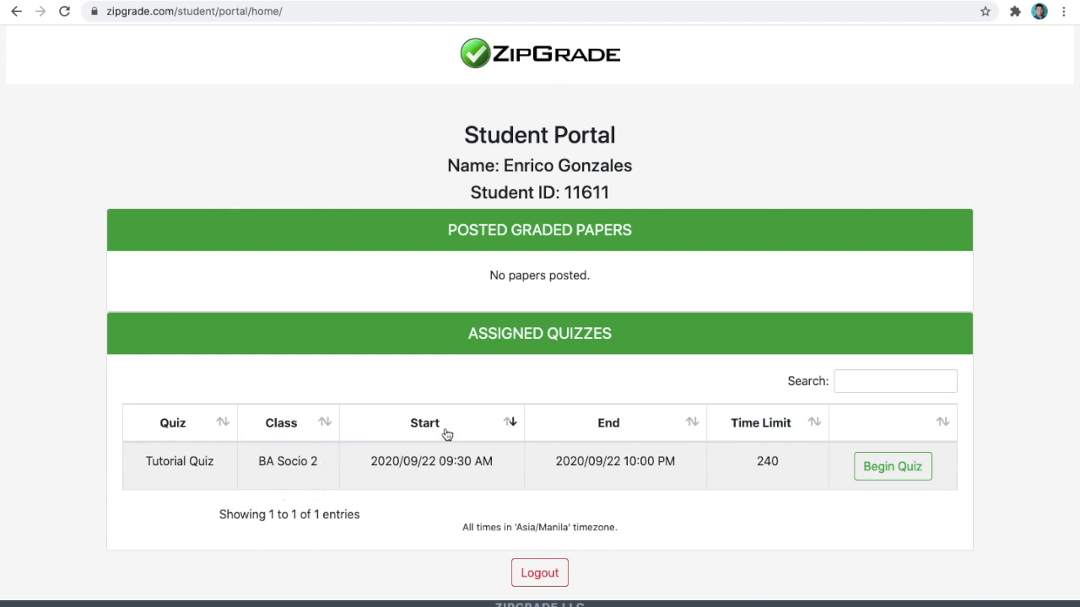
{"action": "mouse_move", "coordinate": [486, 449]}
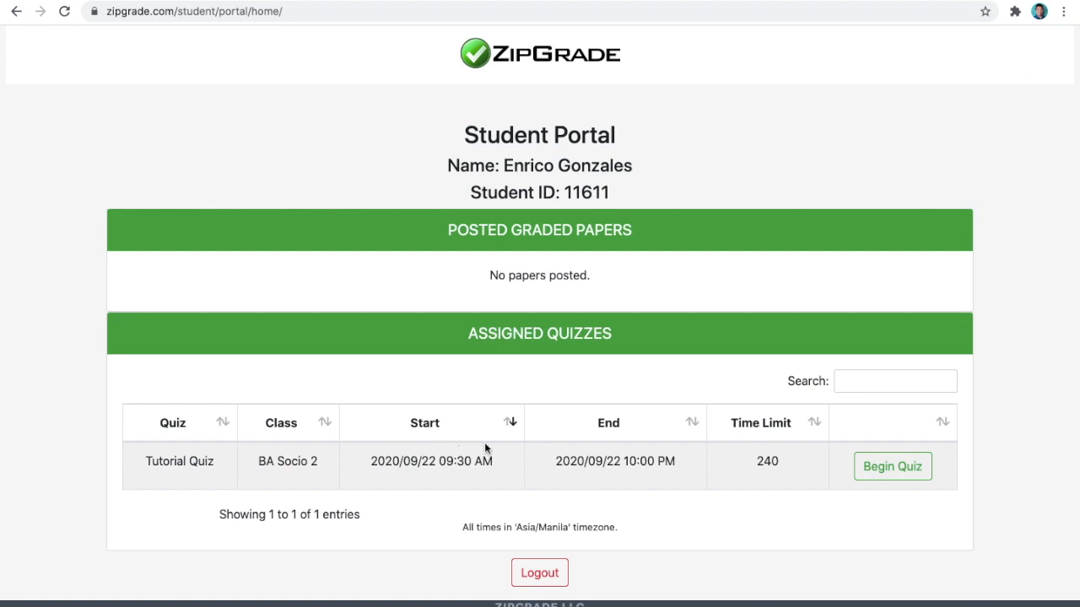
{"action": "mouse_move", "coordinate": [635, 435]}
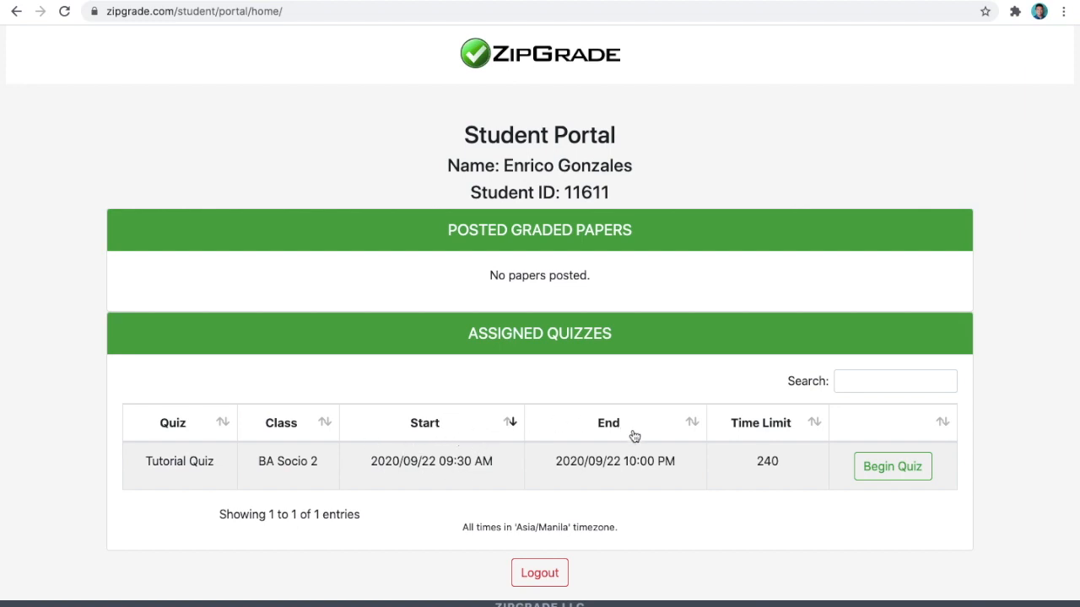
{"action": "mouse_move", "coordinate": [767, 447]}
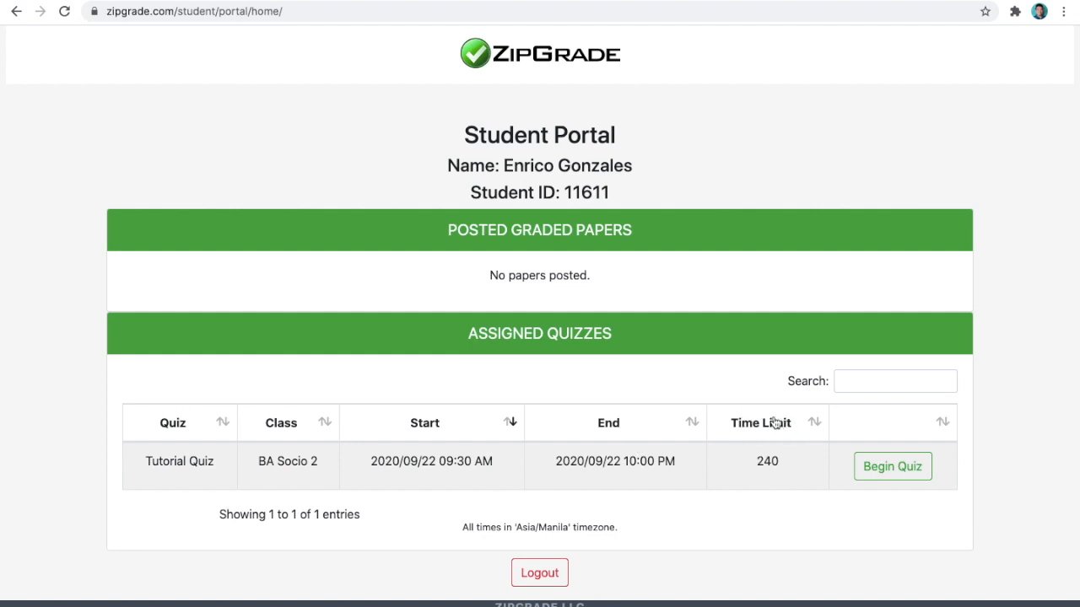
{"action": "mouse_move", "coordinate": [890, 465]}
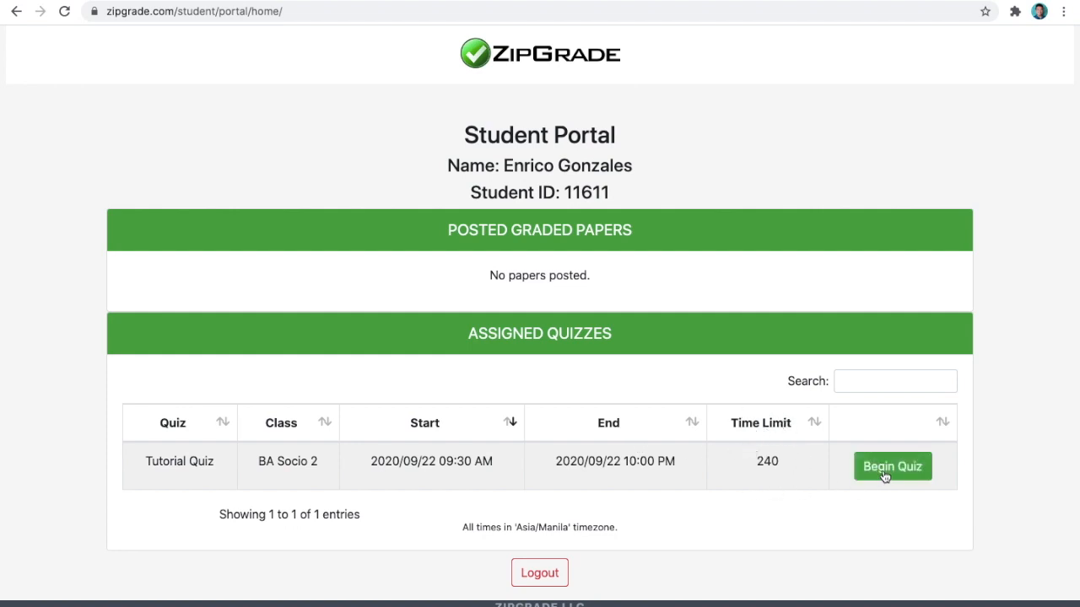
{"action": "left_click", "coordinate": [891, 465]}
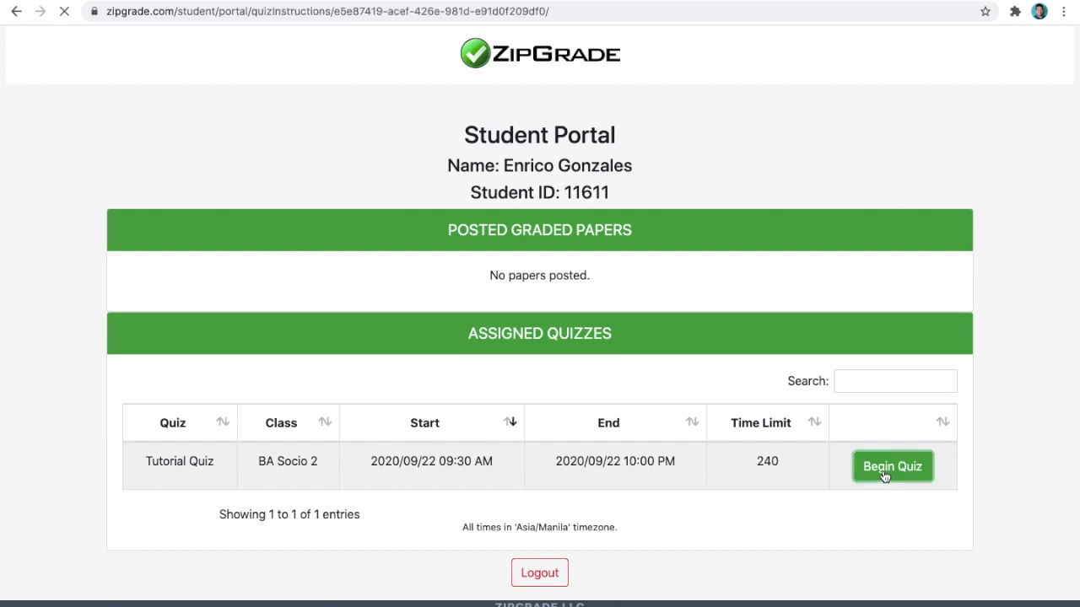
- Confirm Begin Quiz Now to start the timed Tutorial Quiz answer sheet
{"action": "left_click", "coordinate": [891, 466]}
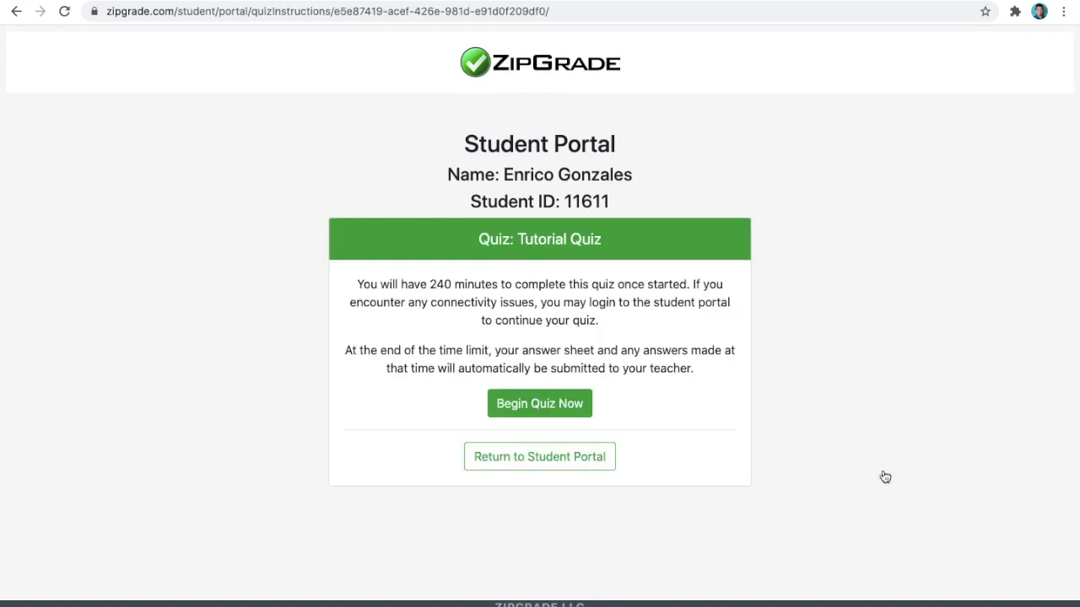
{"action": "mouse_move", "coordinate": [752, 392]}
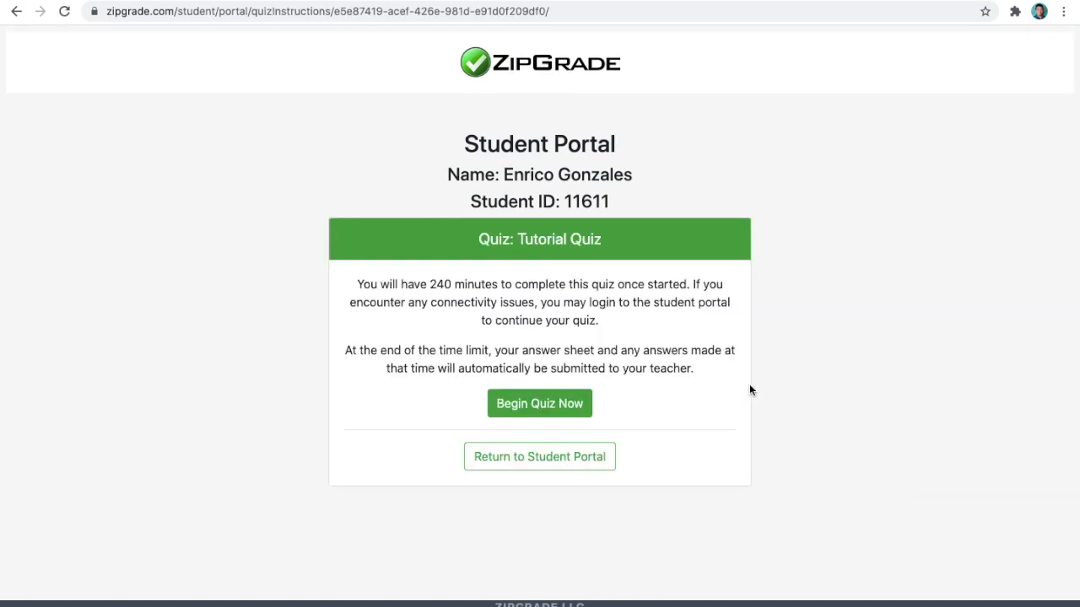
{"action": "mouse_move", "coordinate": [662, 353]}
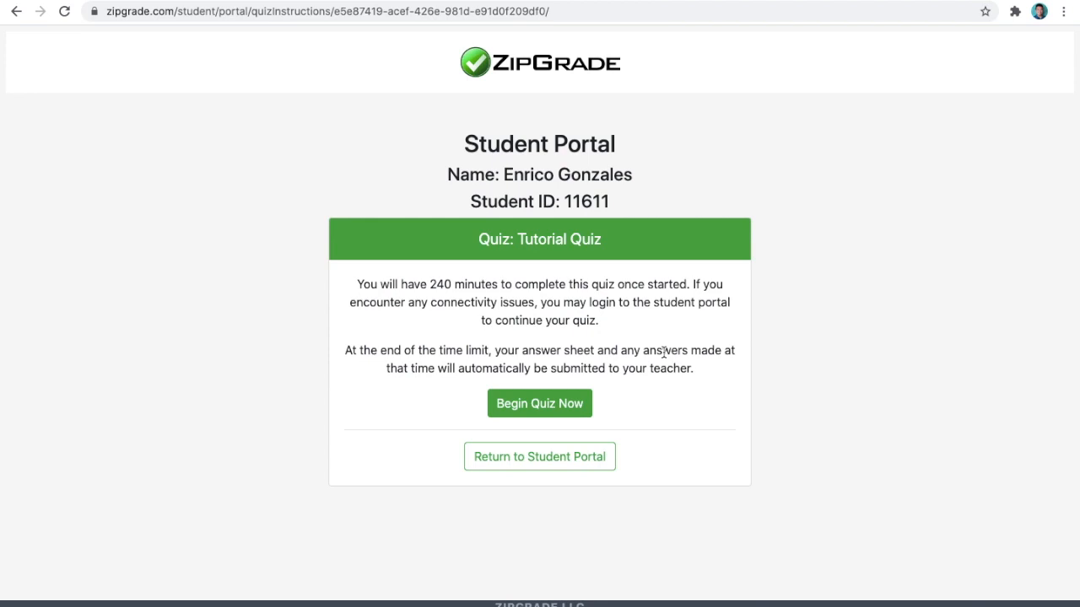
{"action": "mouse_move", "coordinate": [641, 346]}
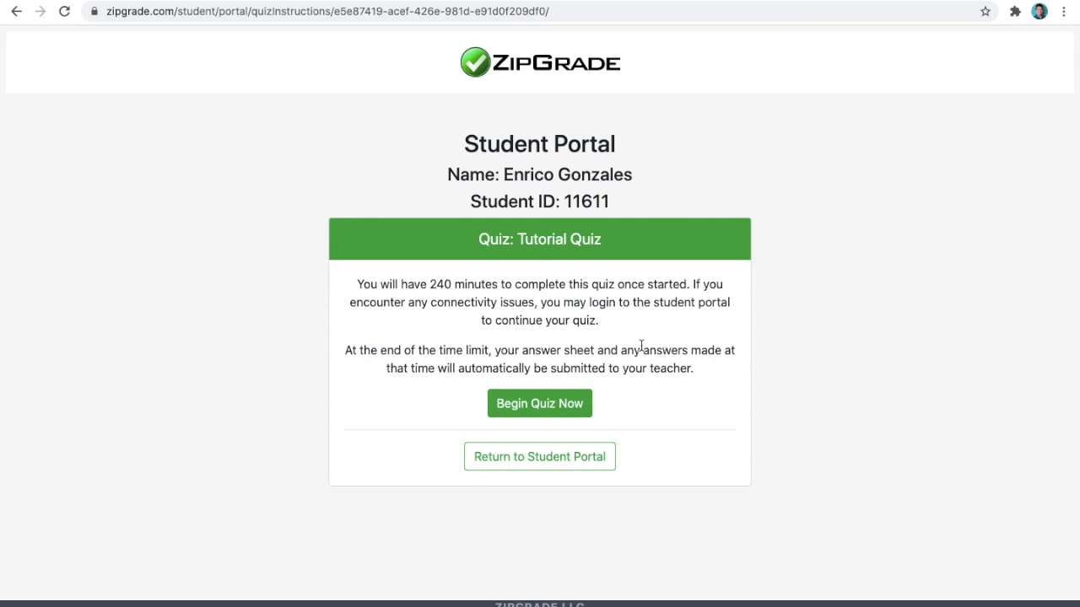
{"action": "mouse_move", "coordinate": [378, 307]}
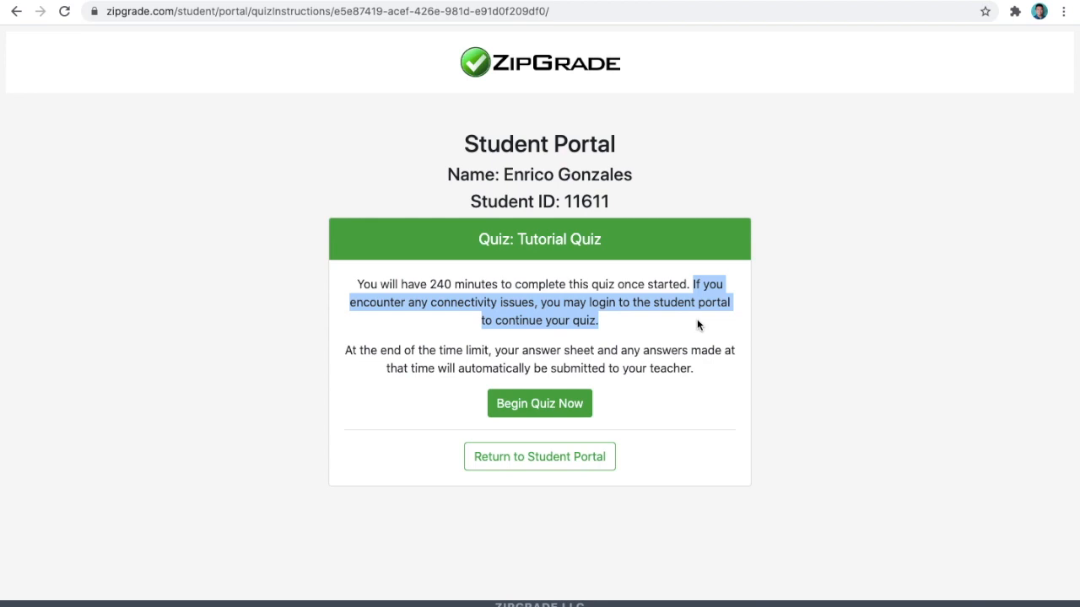
{"action": "mouse_move", "coordinate": [675, 385]}
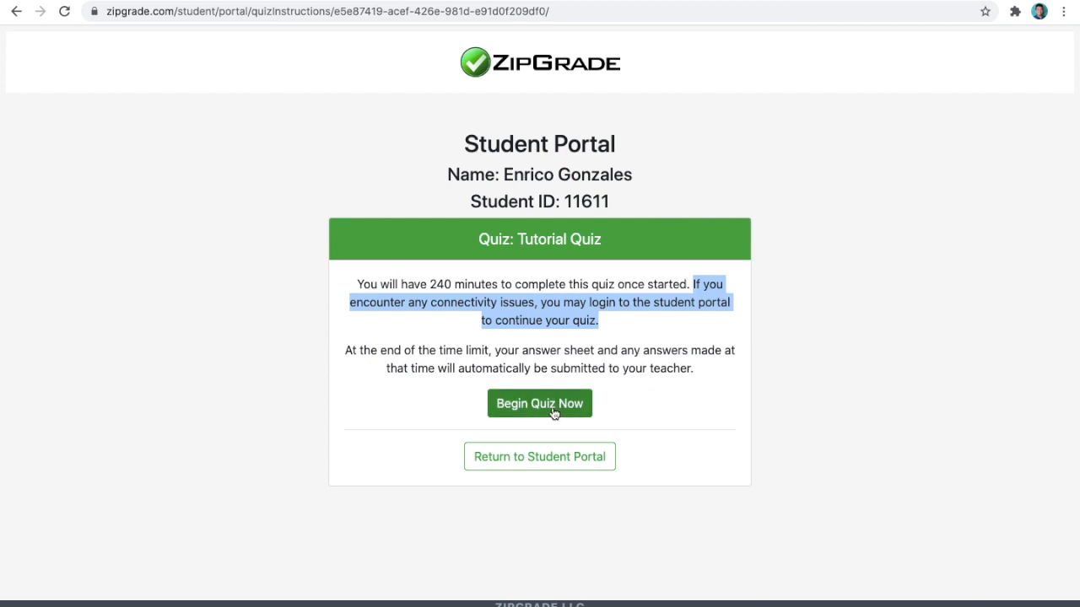
{"action": "left_click", "coordinate": [540, 402]}
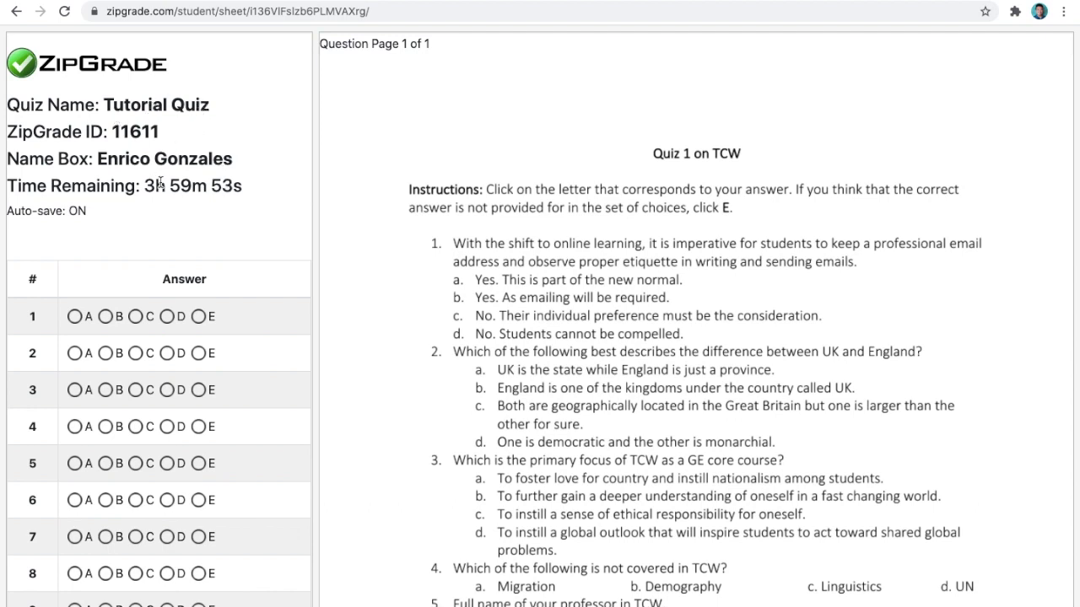
{"action": "mouse_move", "coordinate": [250, 312]}
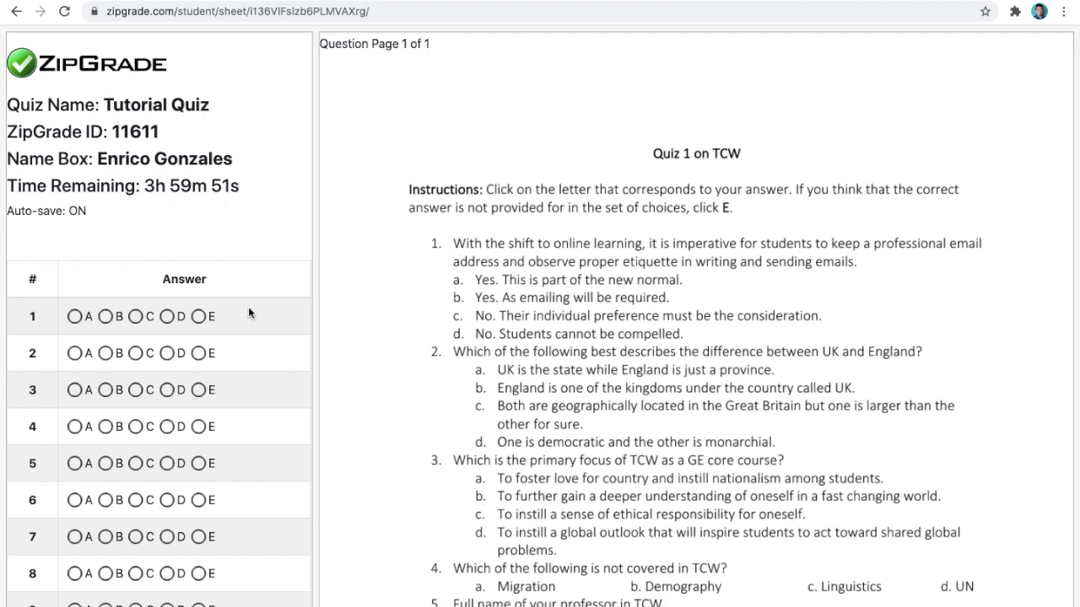
- Mark A for questions 1 and 2, C for 3 and 5 on the answer sheet
{"action": "scroll", "scroll_direction": "down", "scroll_amount": 3}
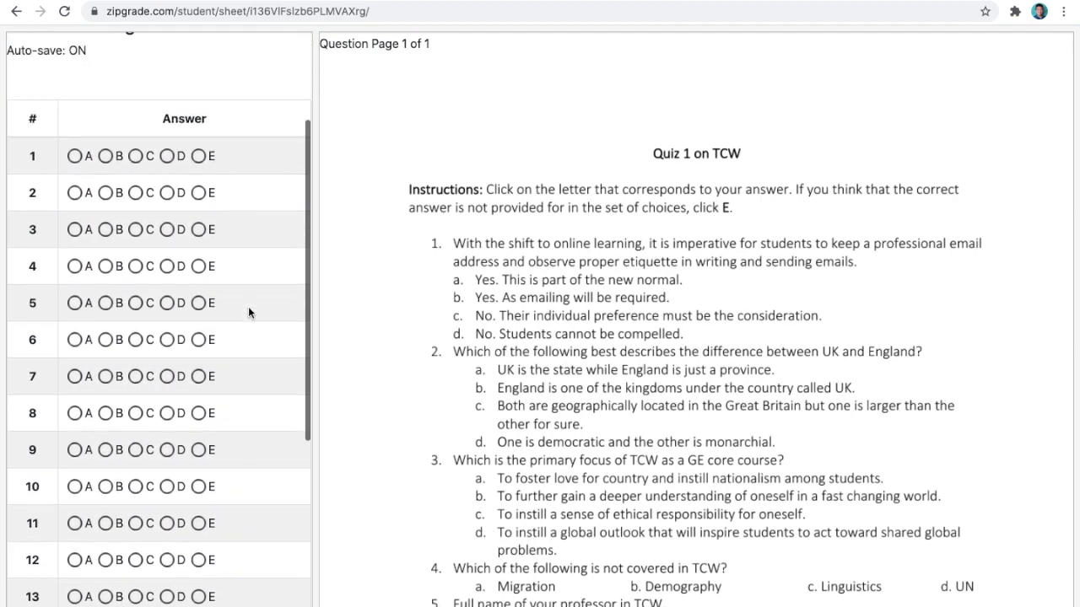
{"action": "left_click", "coordinate": [74, 216]}
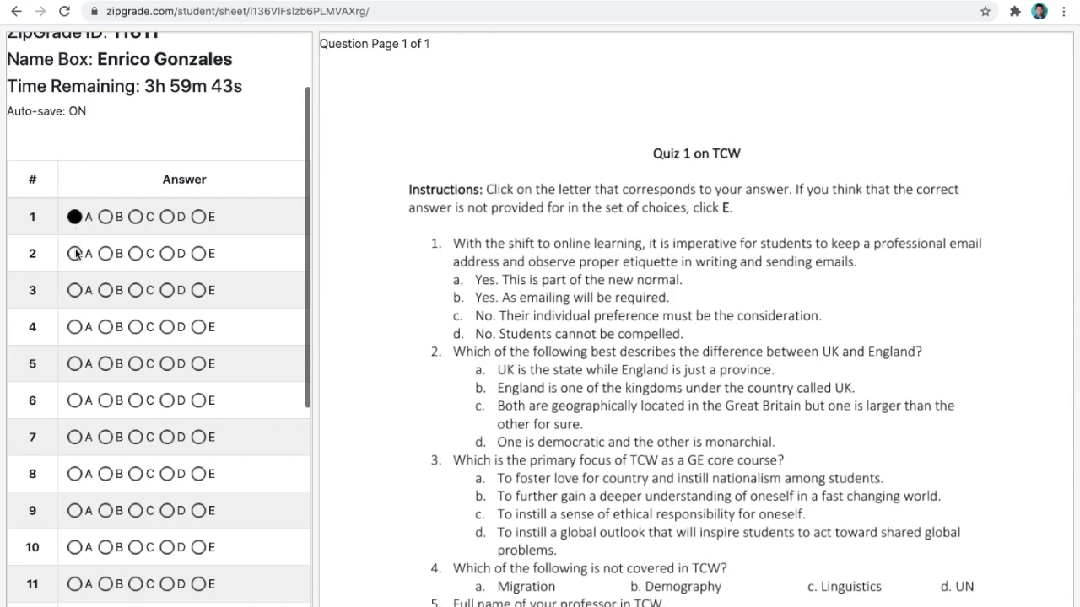
{"action": "left_click", "coordinate": [132, 290]}
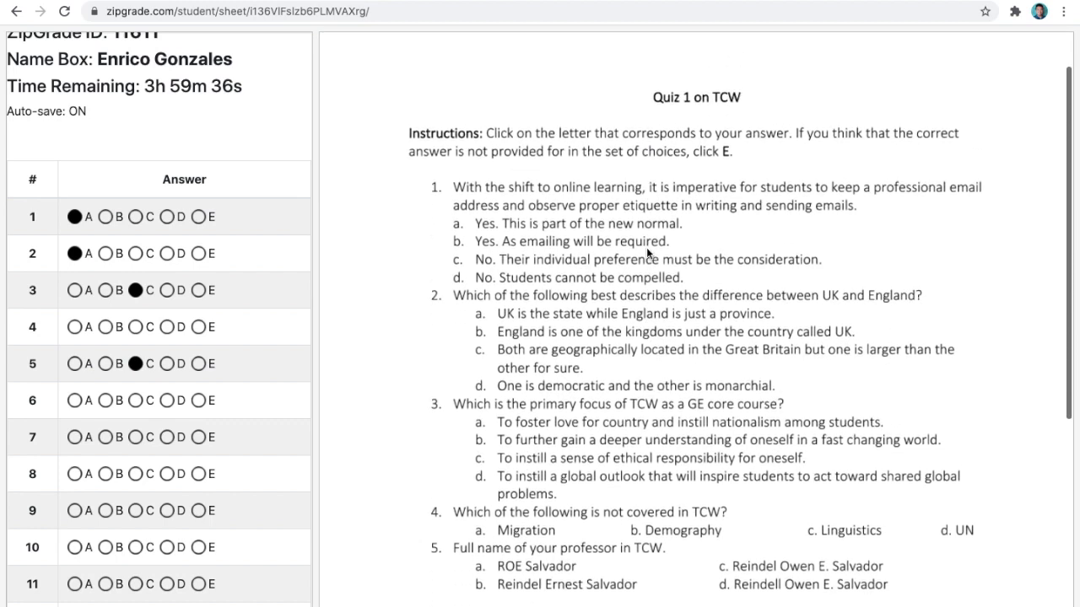
{"action": "mouse_move", "coordinate": [715, 332]}
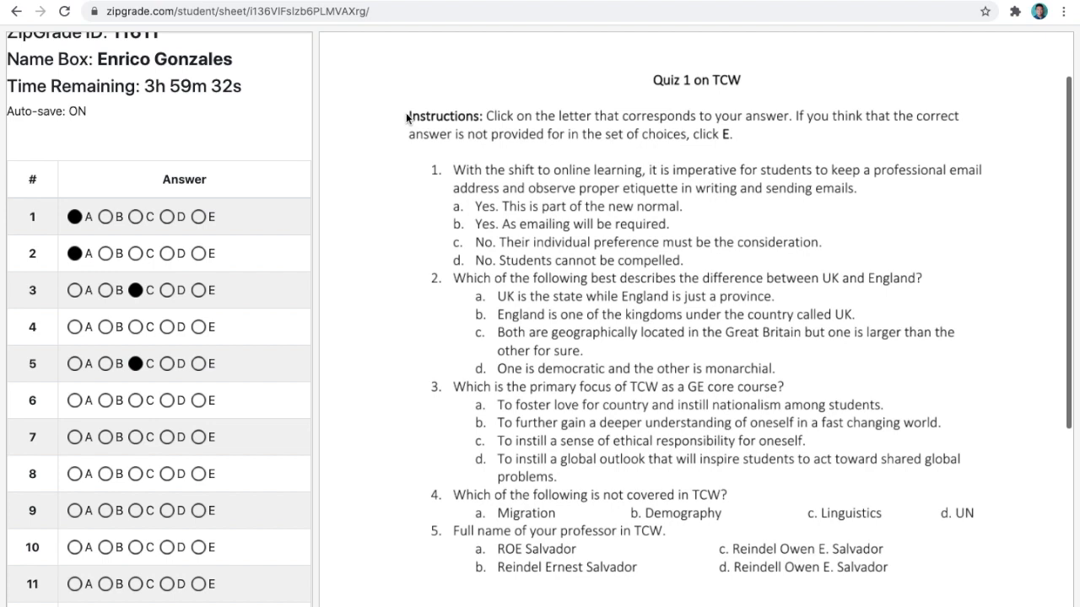
{"action": "mouse_move", "coordinate": [530, 116]}
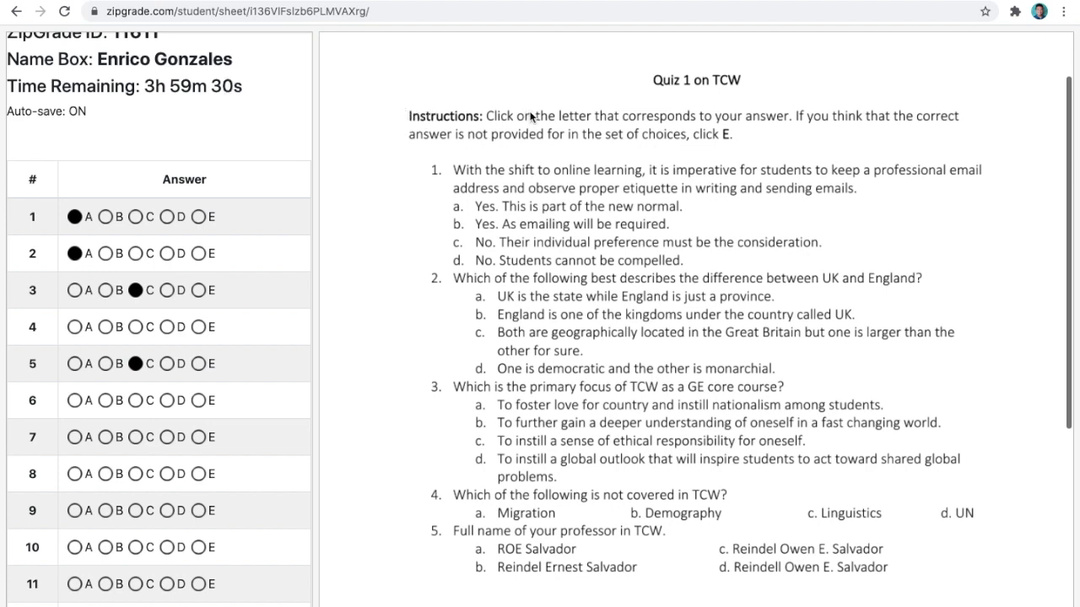
{"action": "mouse_move", "coordinate": [165, 288]}
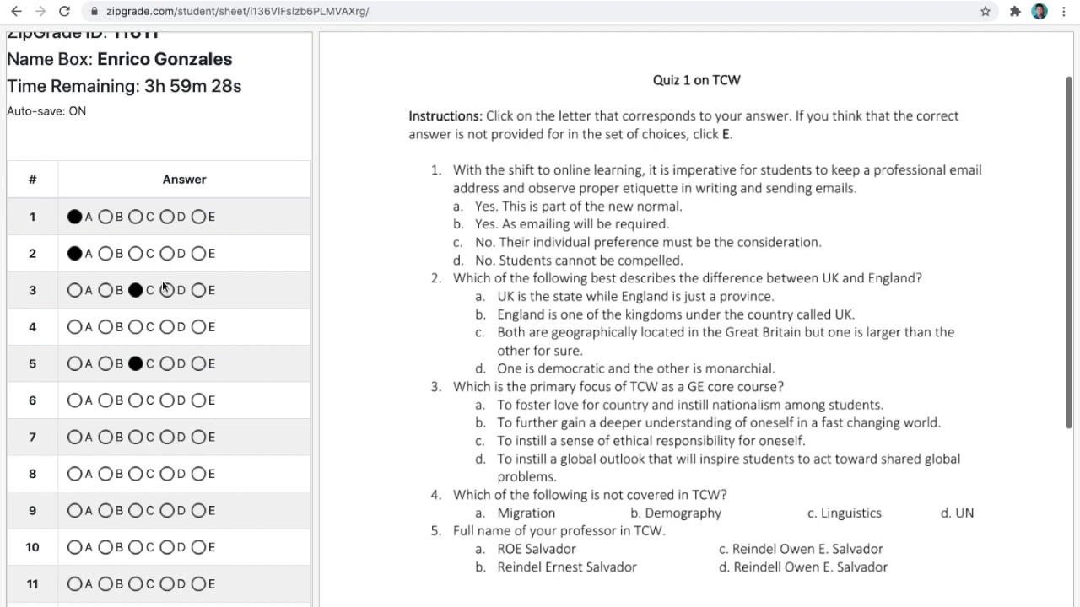
{"action": "scroll", "scroll_direction": "down", "scroll_amount": 3}
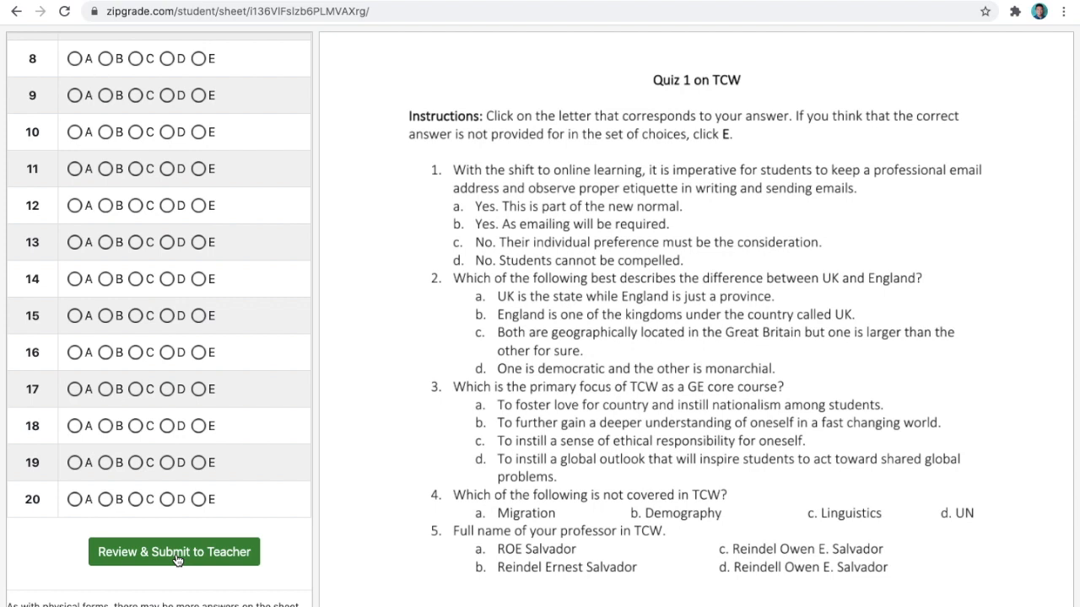
- Send the answers A, A, C, blank, C to the submission review page
{"action": "left_click", "coordinate": [174, 552]}
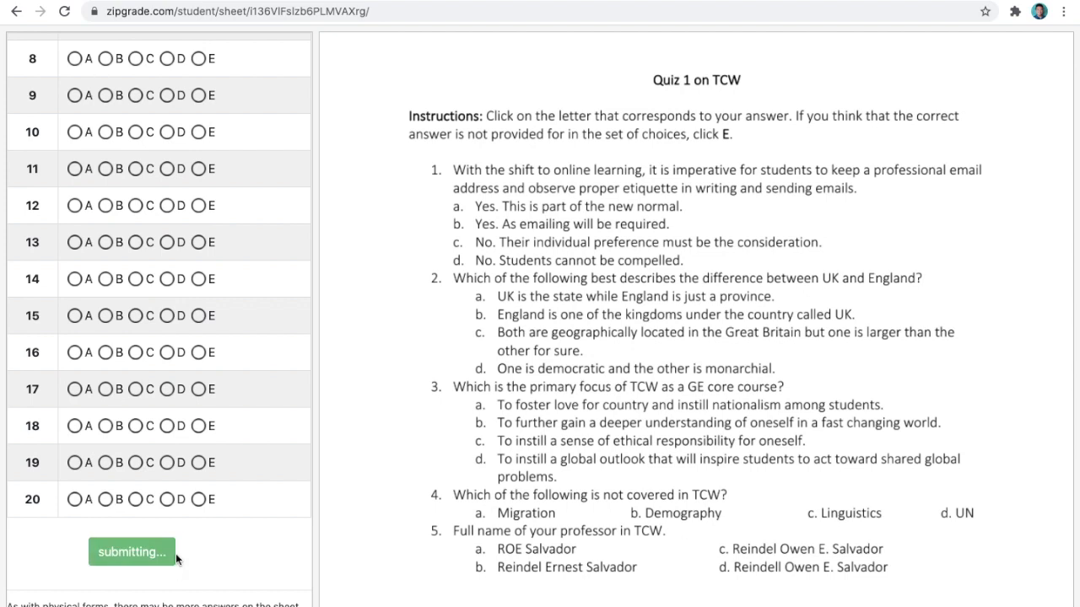
{"action": "left_click", "coordinate": [132, 552]}
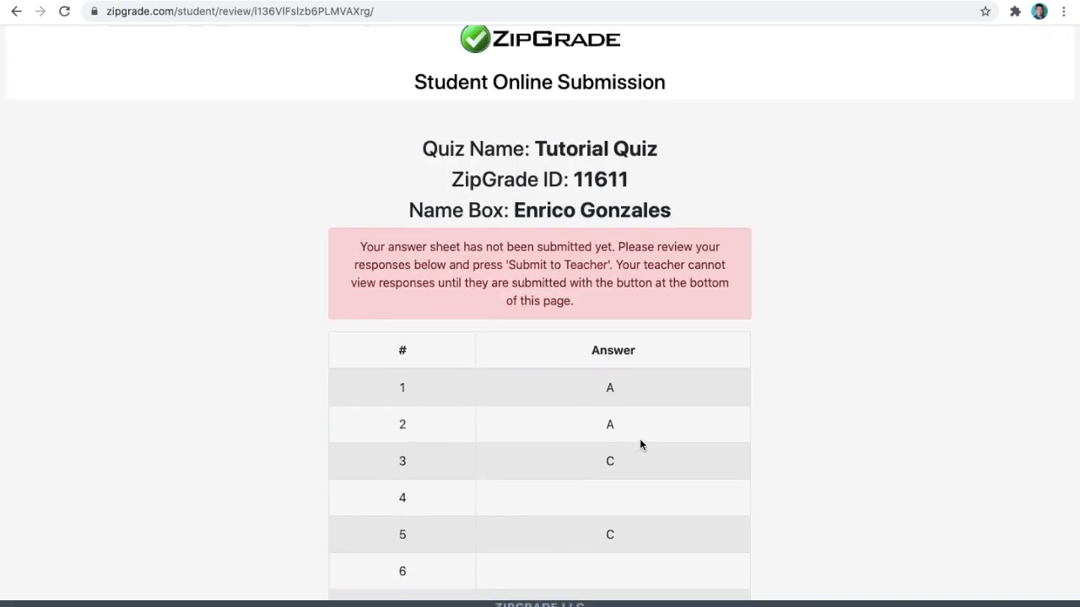
{"action": "scroll", "scroll_direction": "down", "scroll_amount": 3}
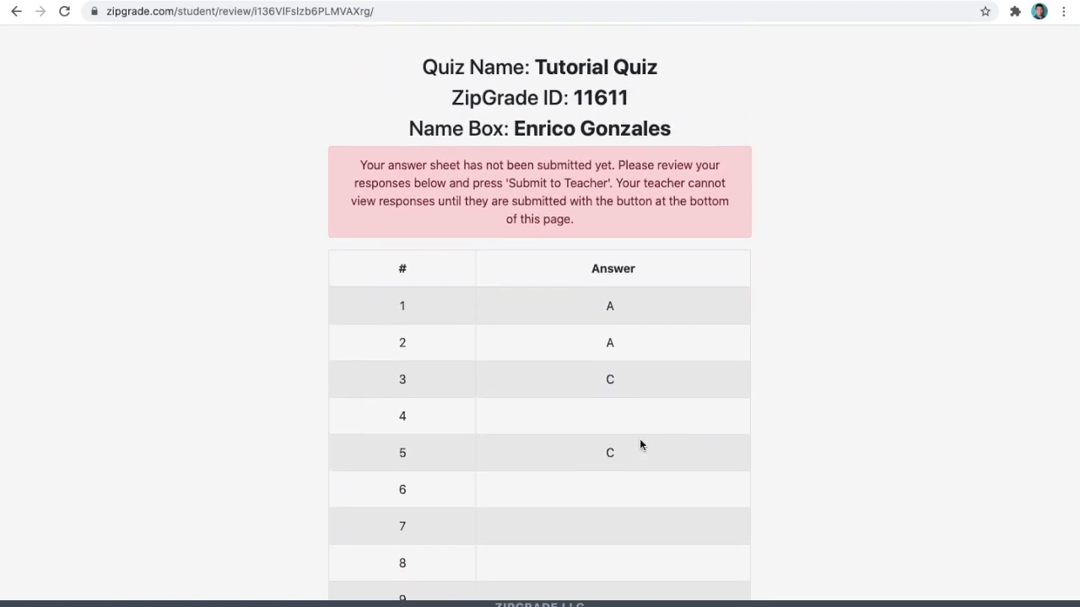
{"action": "scroll", "scroll_direction": "down", "scroll_amount": 3}
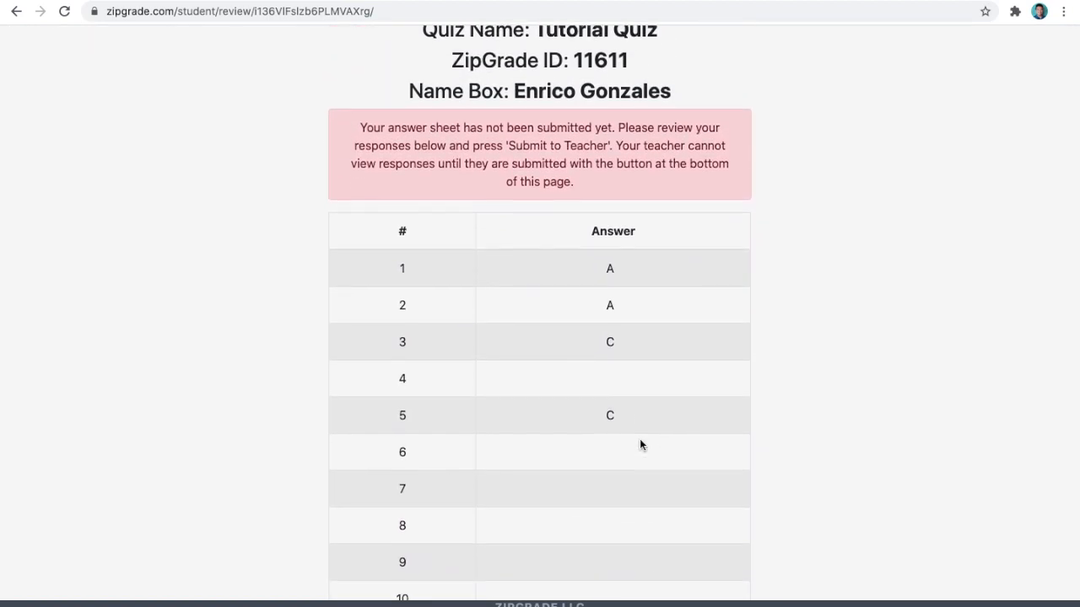
{"action": "scroll", "scroll_direction": "down", "scroll_amount": 3}
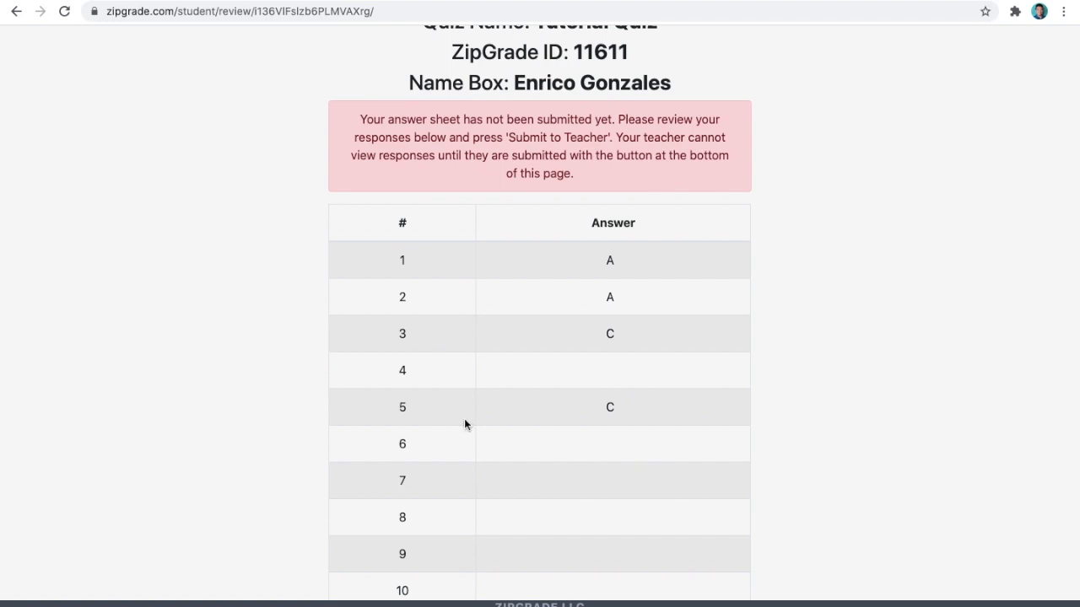
{"action": "scroll", "scroll_direction": "down", "scroll_amount": 3}
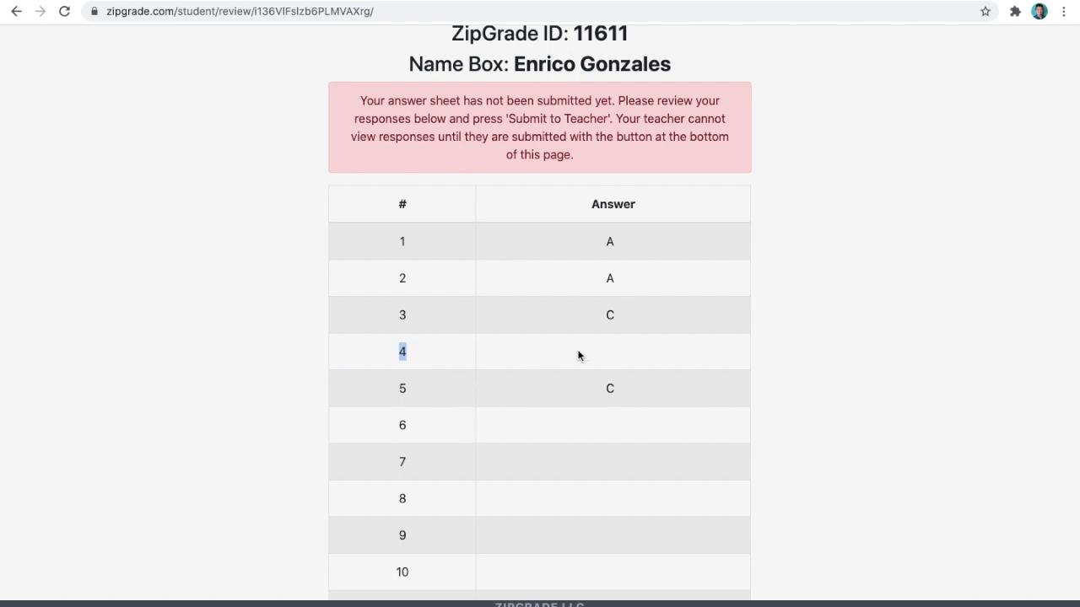
{"action": "scroll", "scroll_direction": "down", "scroll_amount": 3}
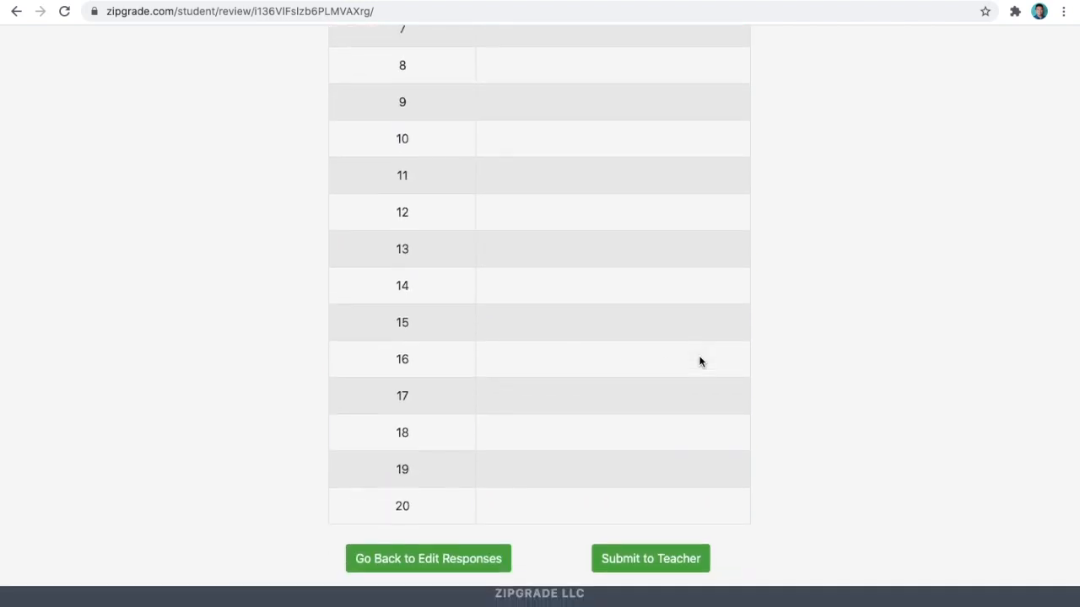
- Go Back to Edit Responses to reopen the answer sheet
{"action": "left_click", "coordinate": [428, 559]}
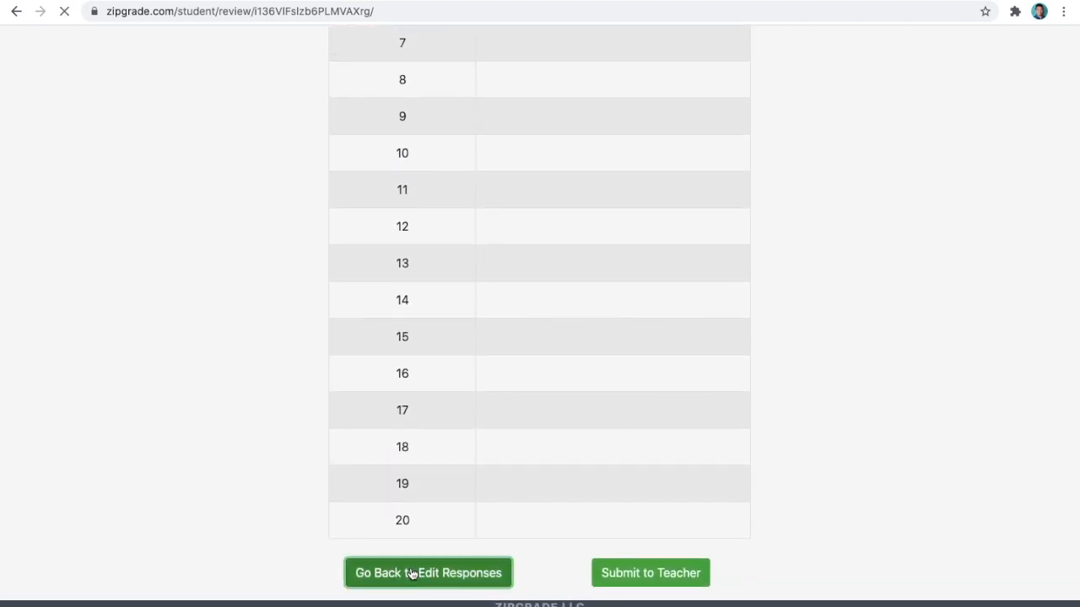
{"action": "left_click", "coordinate": [429, 574]}
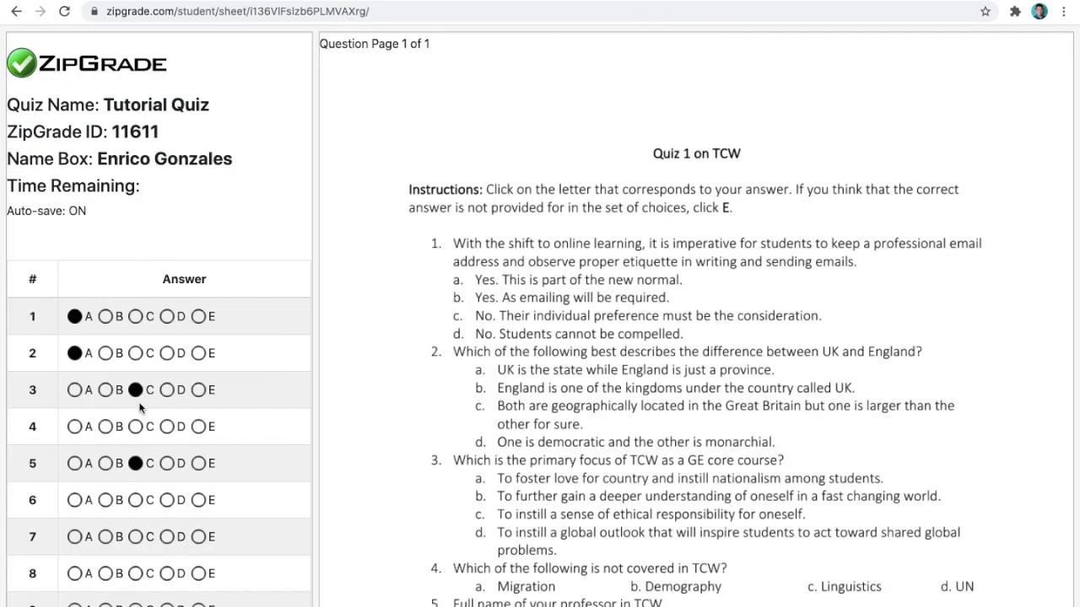
- Answer question 4 with D and review the completed answers A, A, C, D, C
{"action": "scroll", "scroll_direction": "down", "scroll_amount": 3}
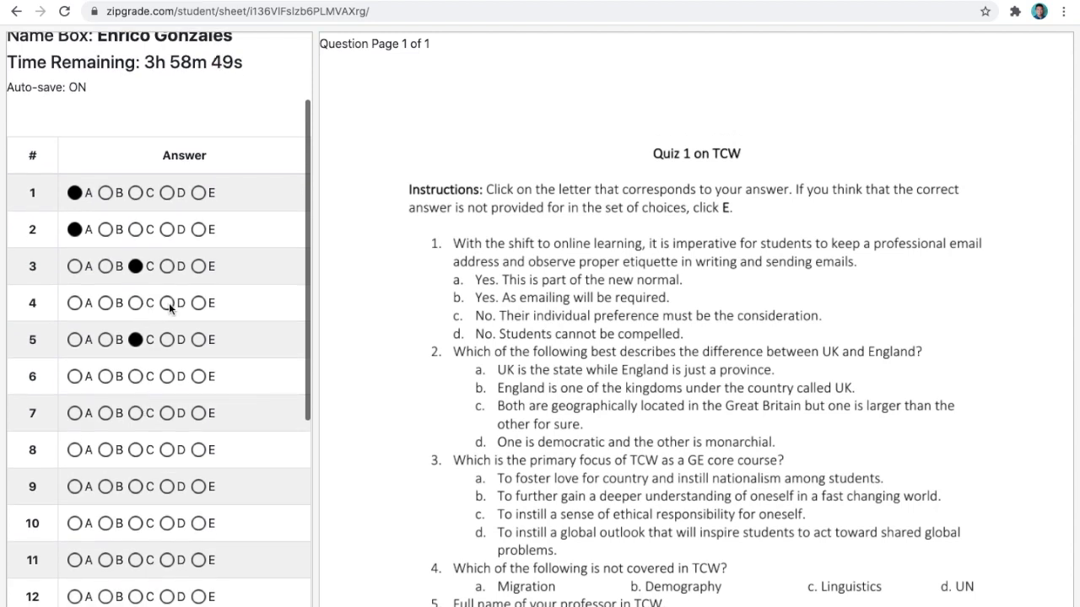
{"action": "scroll", "scroll_direction": "down", "scroll_amount": 3}
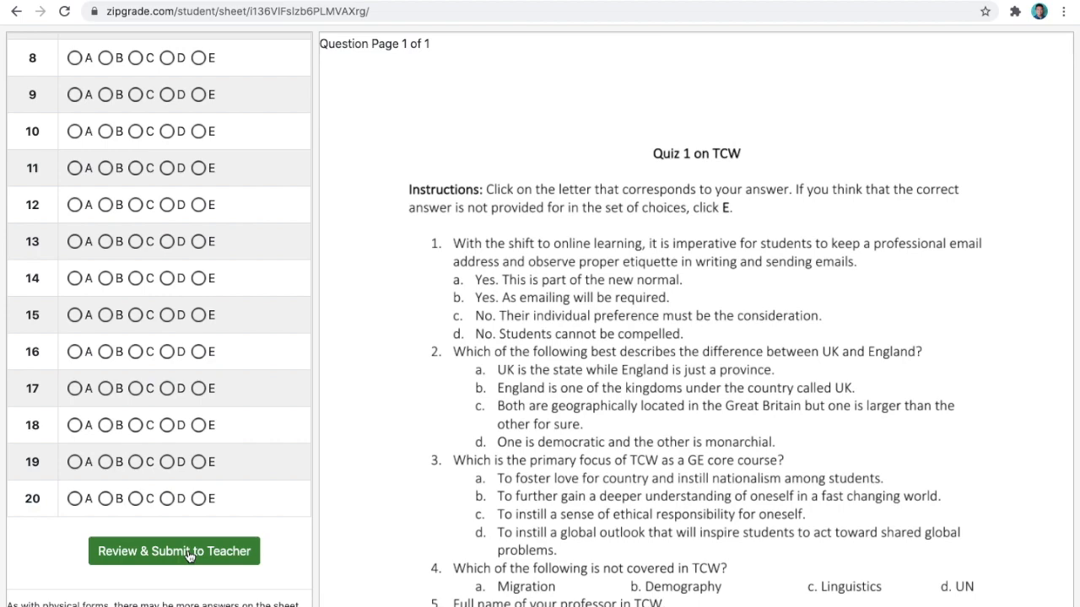
{"action": "left_click", "coordinate": [174, 550]}
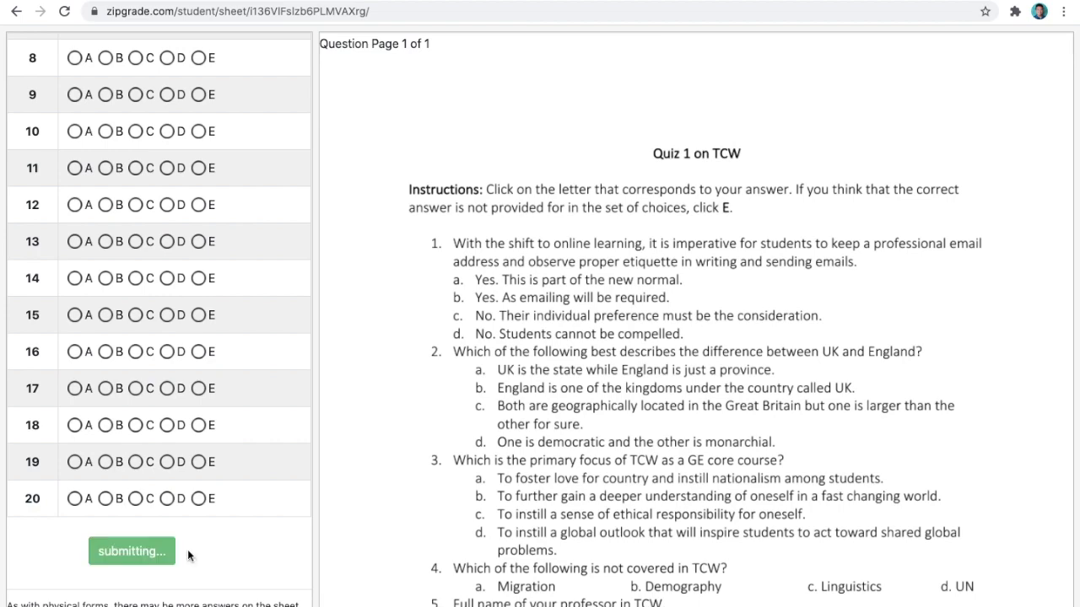
{"action": "left_click", "coordinate": [131, 550]}
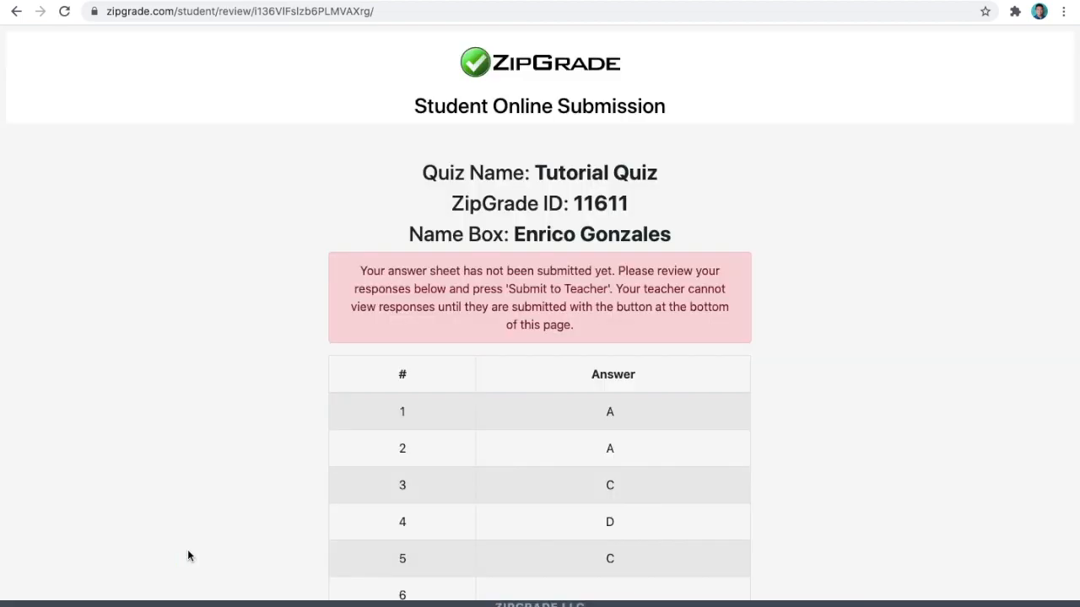
- Submit the Tutorial Quiz responses to the teacher
{"action": "scroll", "scroll_direction": "down", "scroll_amount": 3}
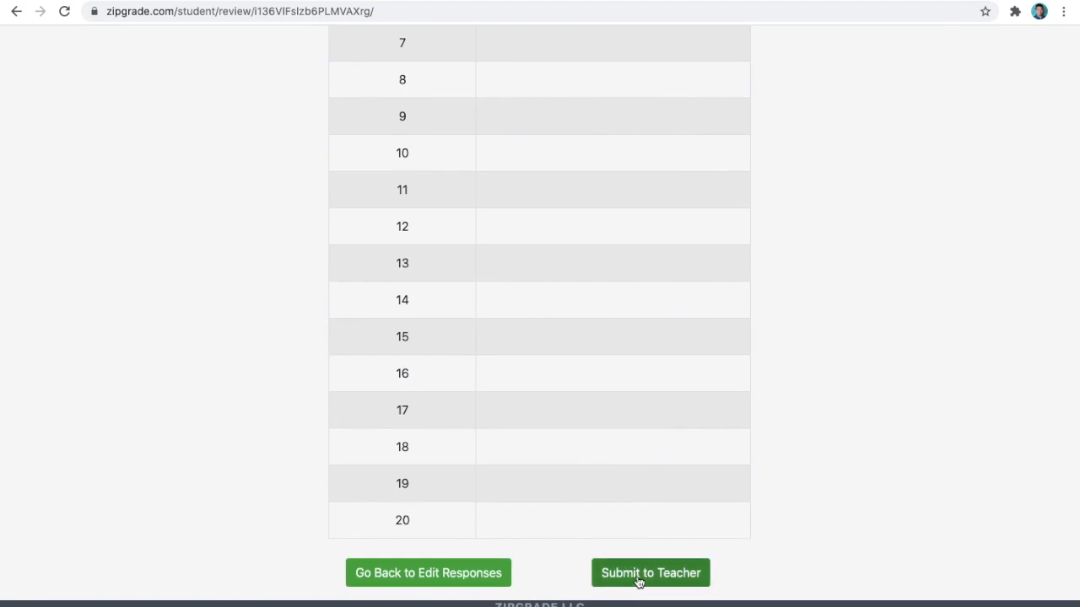
{"action": "left_click", "coordinate": [650, 574]}
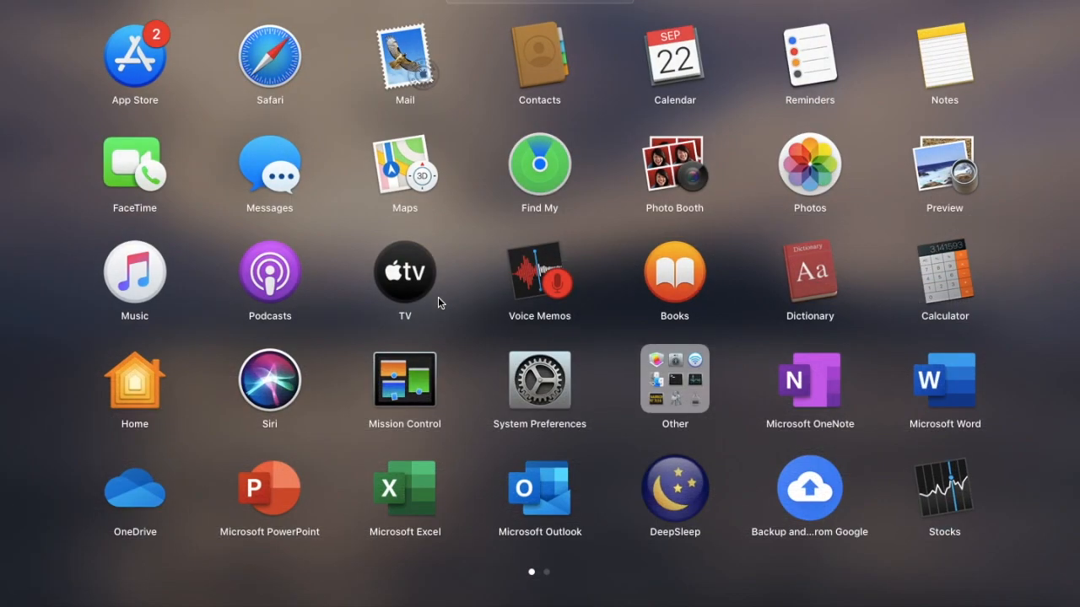
{"action": "mouse_move", "coordinate": [313, 89]}
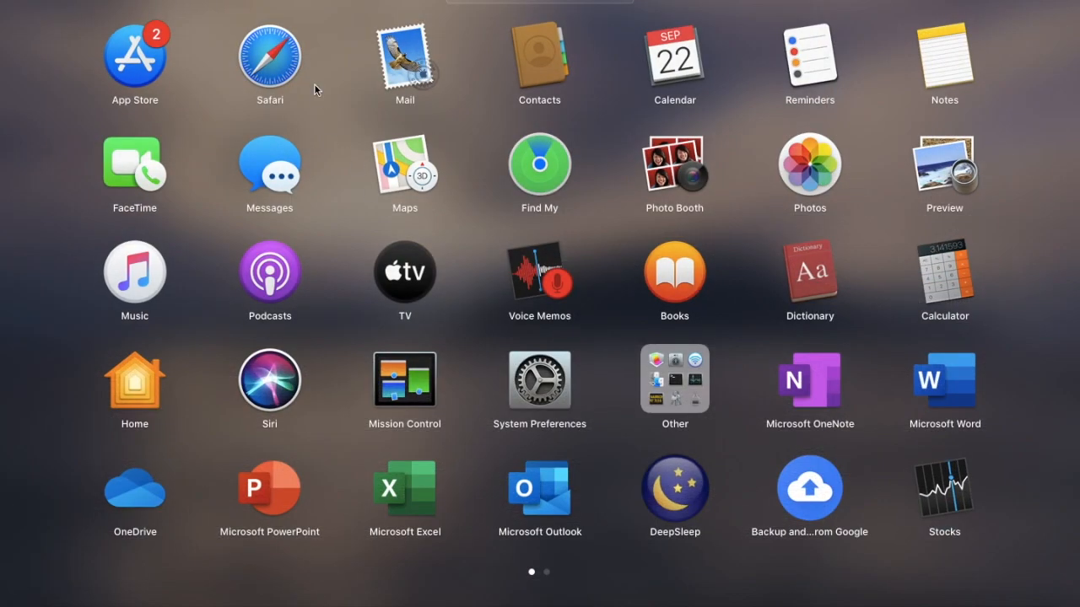
{"action": "mouse_move", "coordinate": [341, 115]}
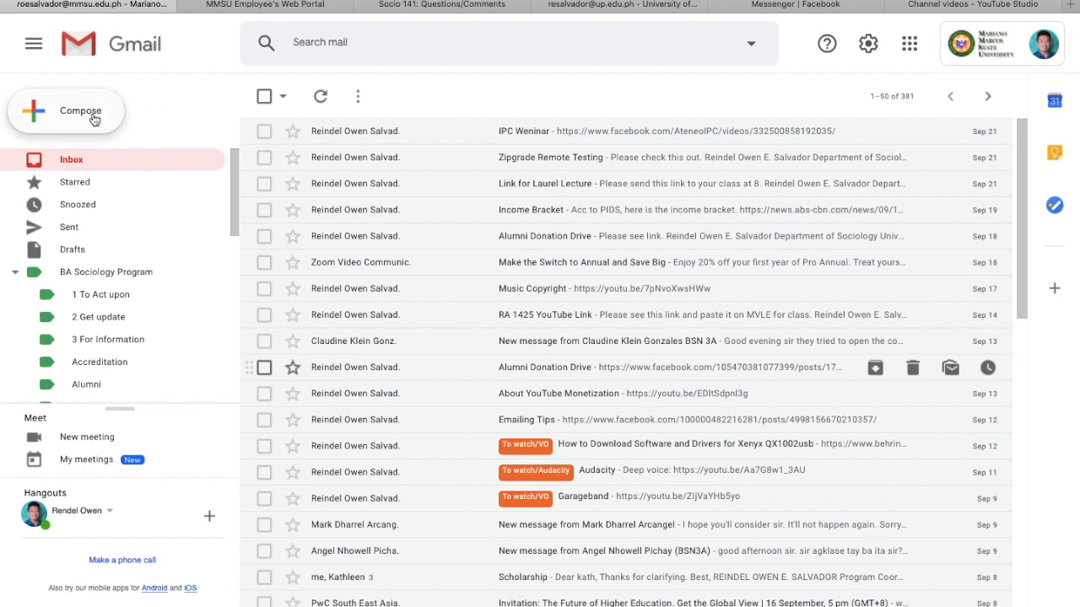
{"action": "left_click", "coordinate": [66, 111]}
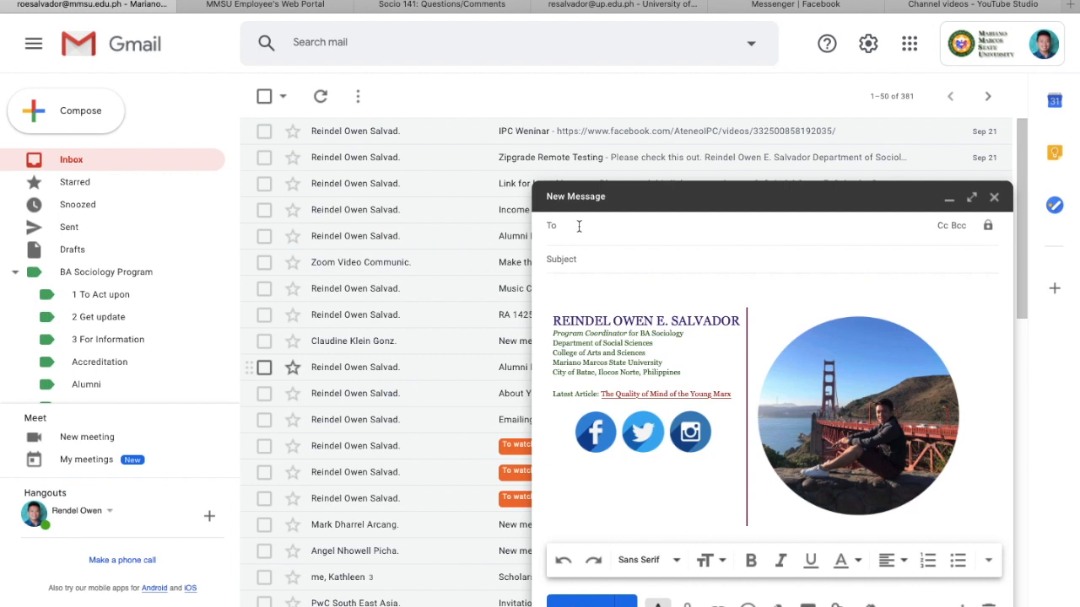
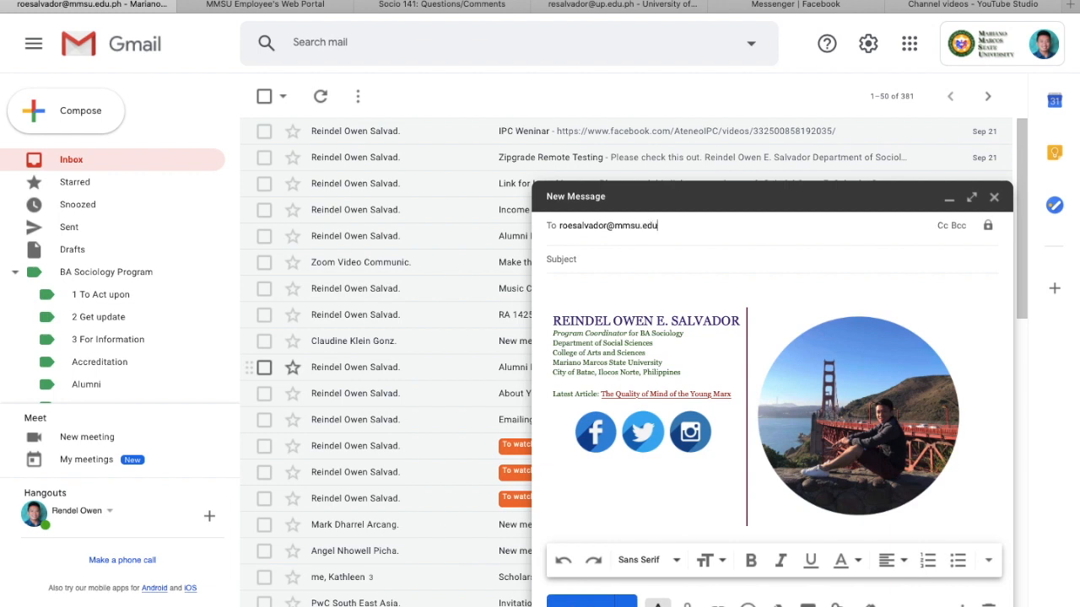
{"action": "type", "text": "ph"}
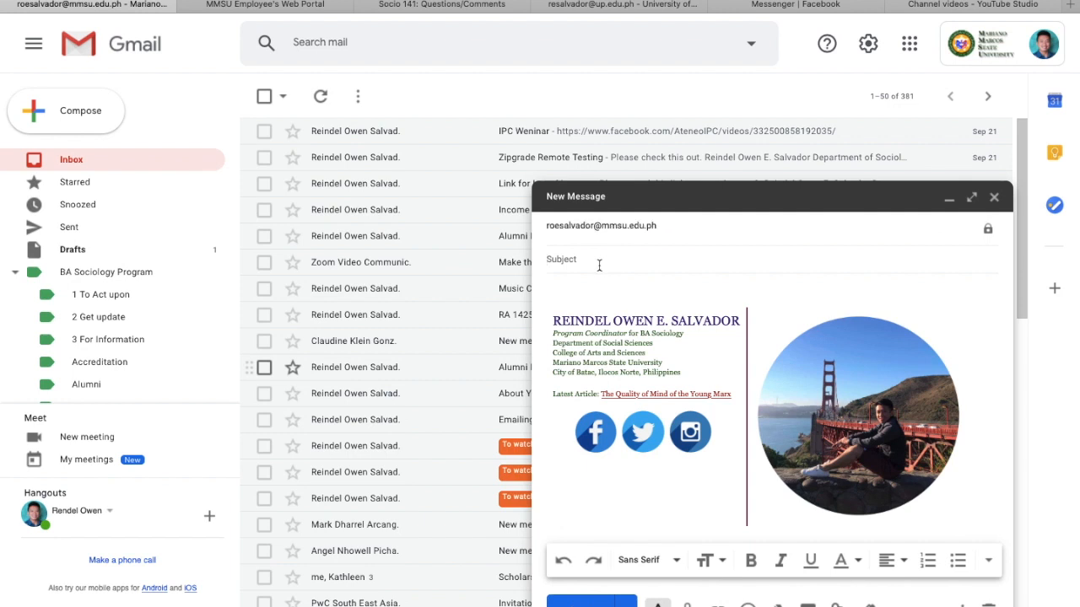
- Give the draft the subject 'ZipGrade ID and Access Code'
{"action": "type", "text": "Zipgrade ID a"}
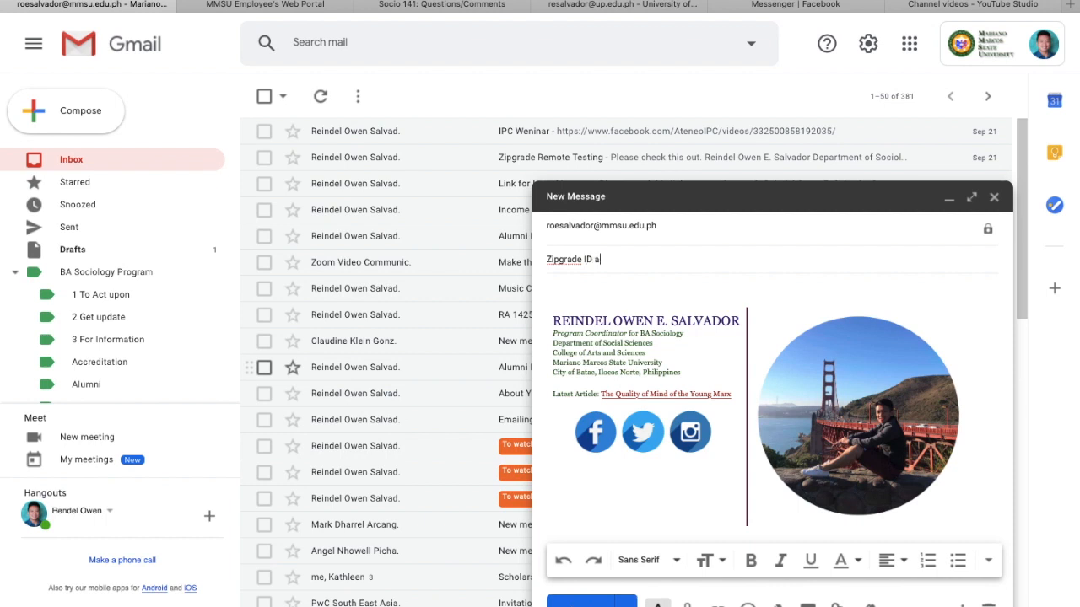
{"action": "type", "text": "nd Access"}
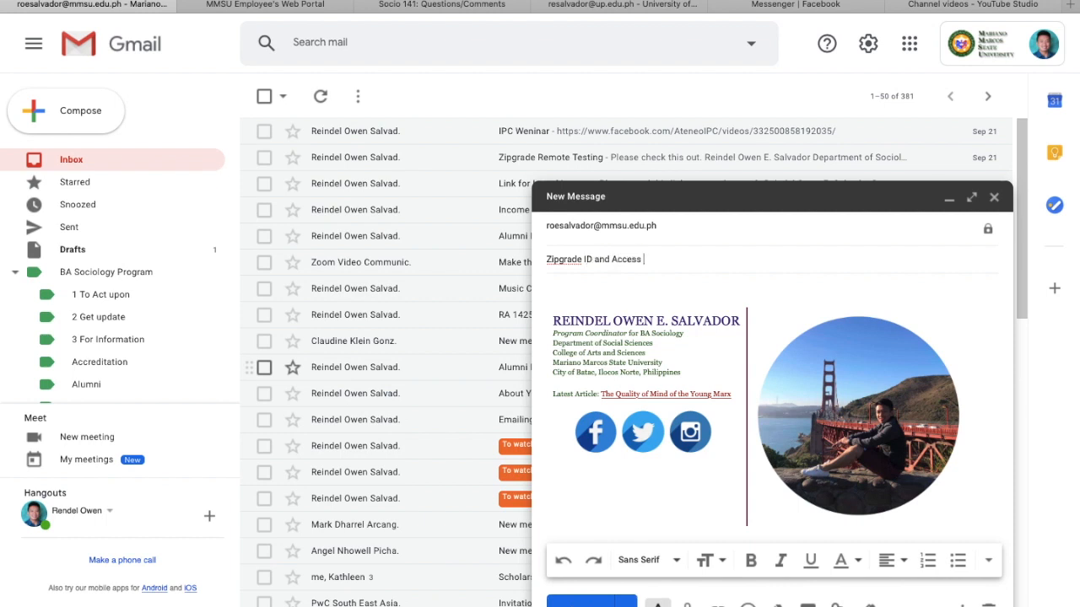
{"action": "type", "text": "Code"}
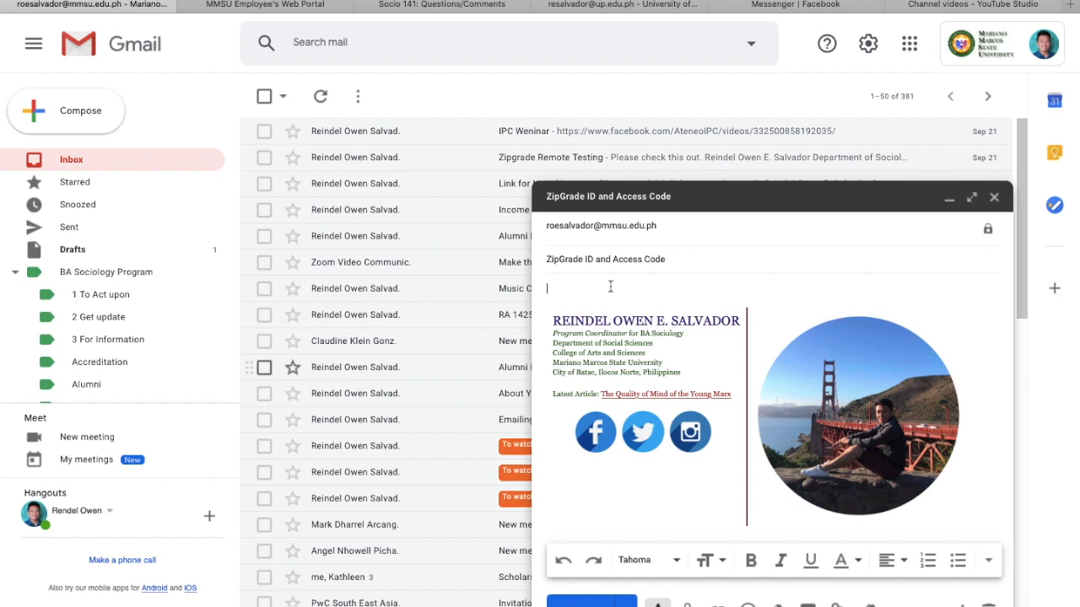
- Begin the email body with the greeting 'Dear Sir Salvador,'
{"action": "type", "text": "Dear"}
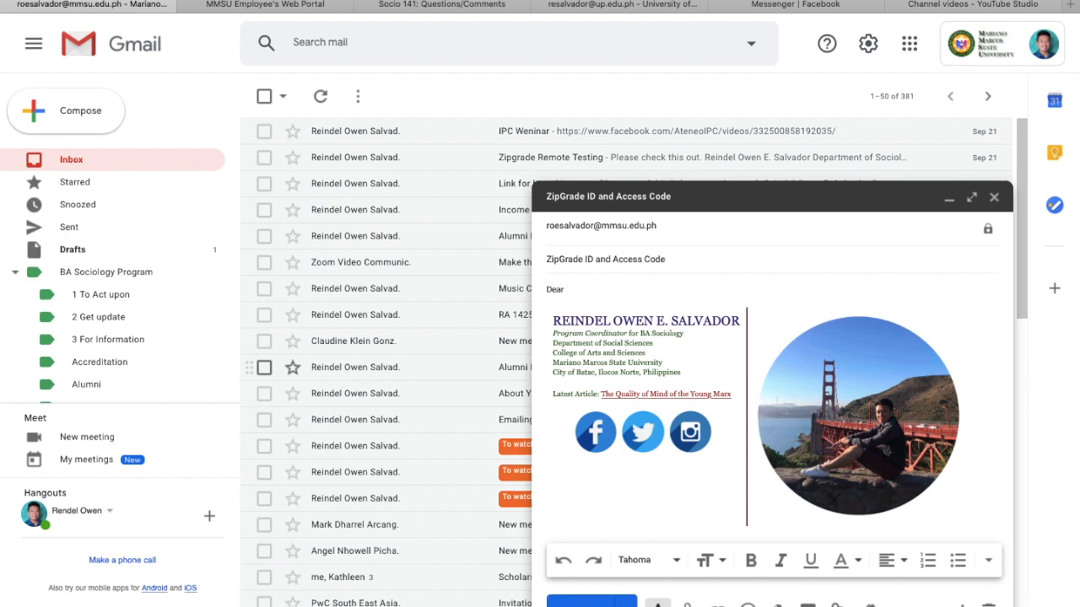
{"action": "type", "text": "Sir"}
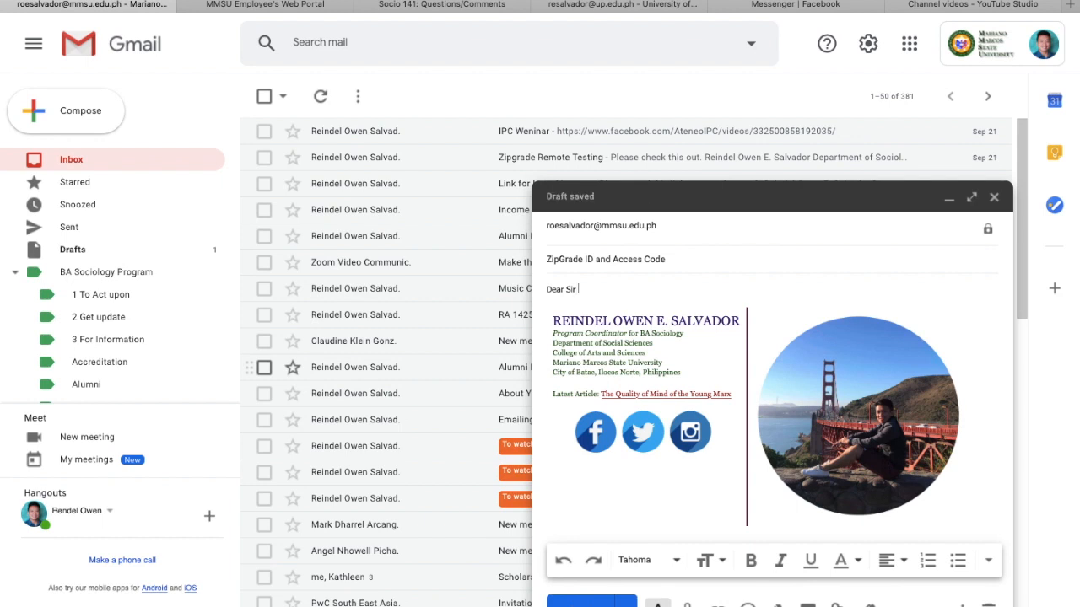
{"action": "type", "text": "Ow"}
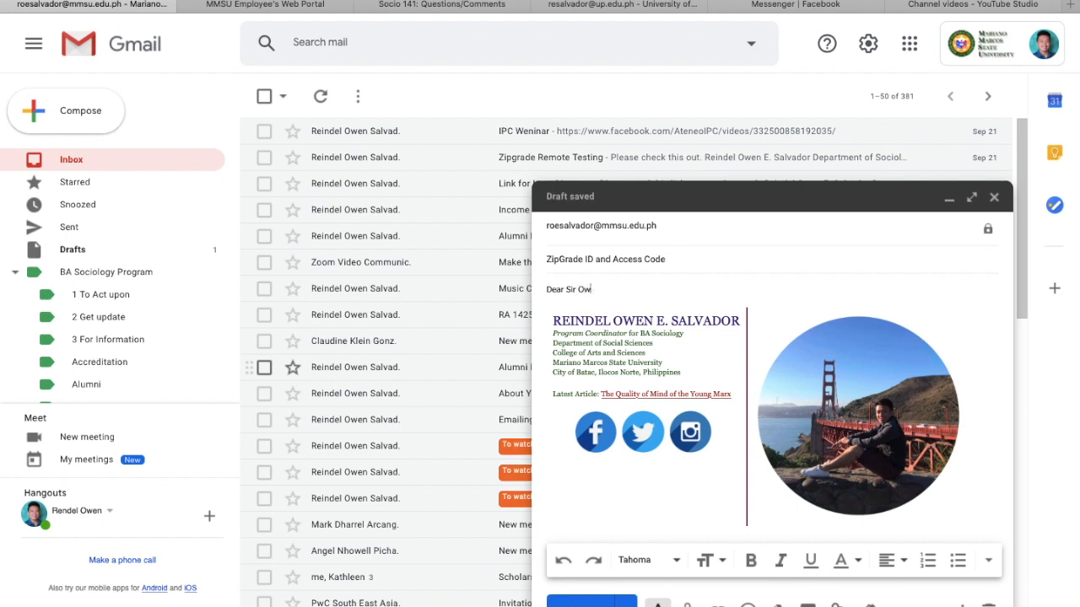
{"action": "type", "text": "Salvador,"}
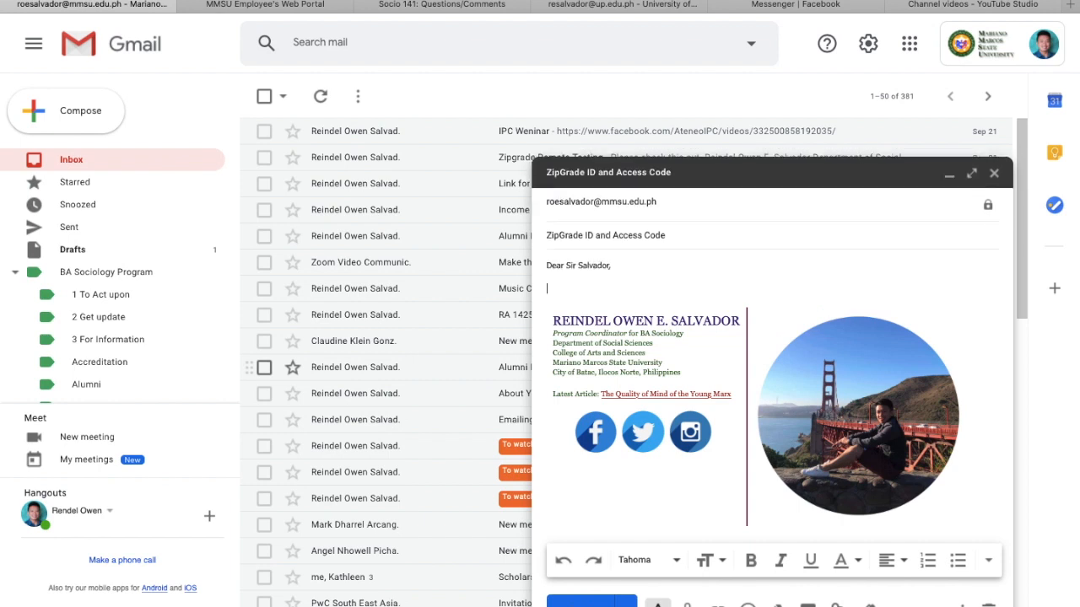
- Add the opening line 'Good day to you sir! I hope you are doing well.'
{"action": "type", "text": "Good day"}
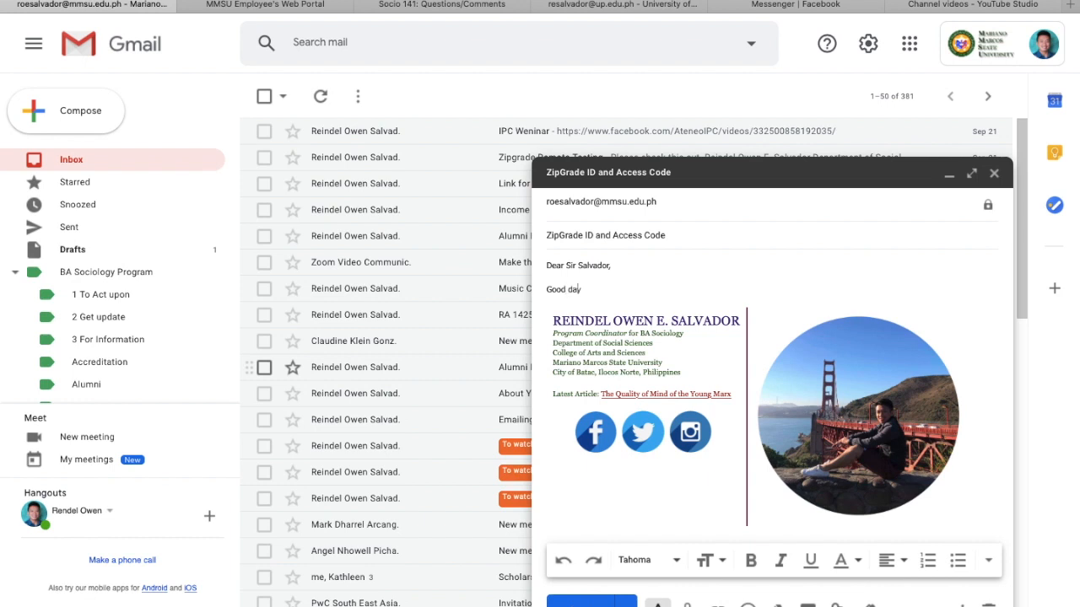
{"action": "type", "text": "to you sir"}
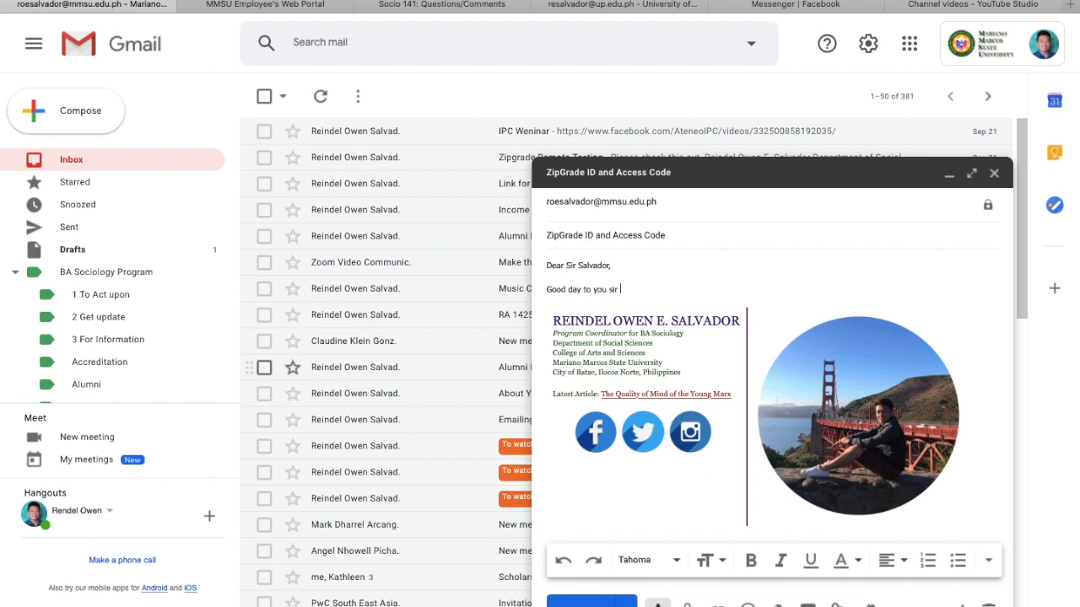
{"action": "type", "text": "I hope you are doing well."}
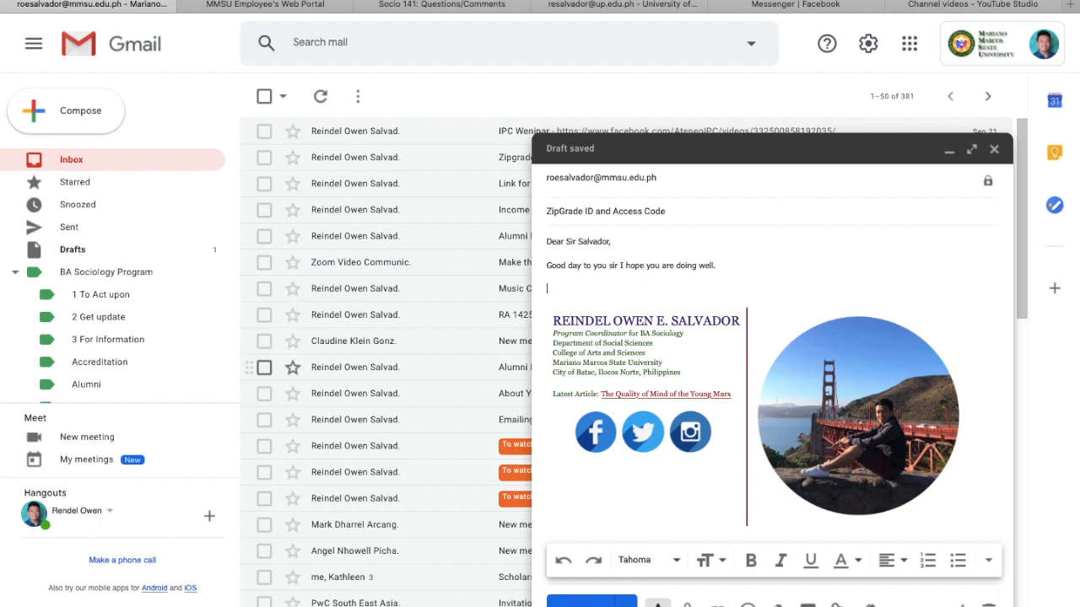
- Add a '(MESSAGE)' placeholder line followed by a 'Best,' sign-off above the signature
{"action": "type", "text": "MESSAFE"}
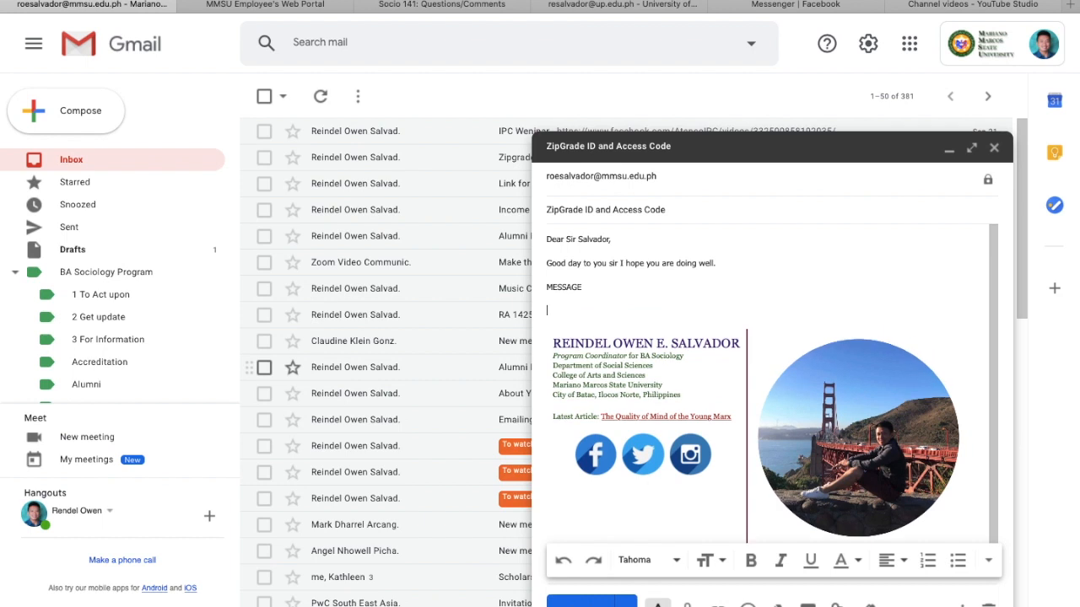
{"action": "type", "text": "Best,"}
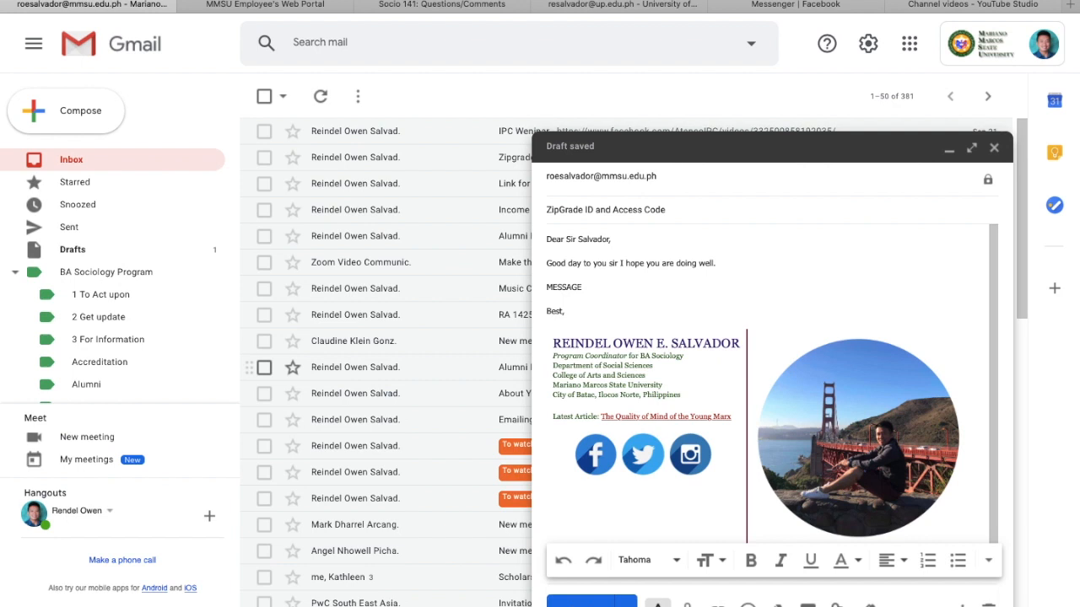
{"action": "type", "text": "("}
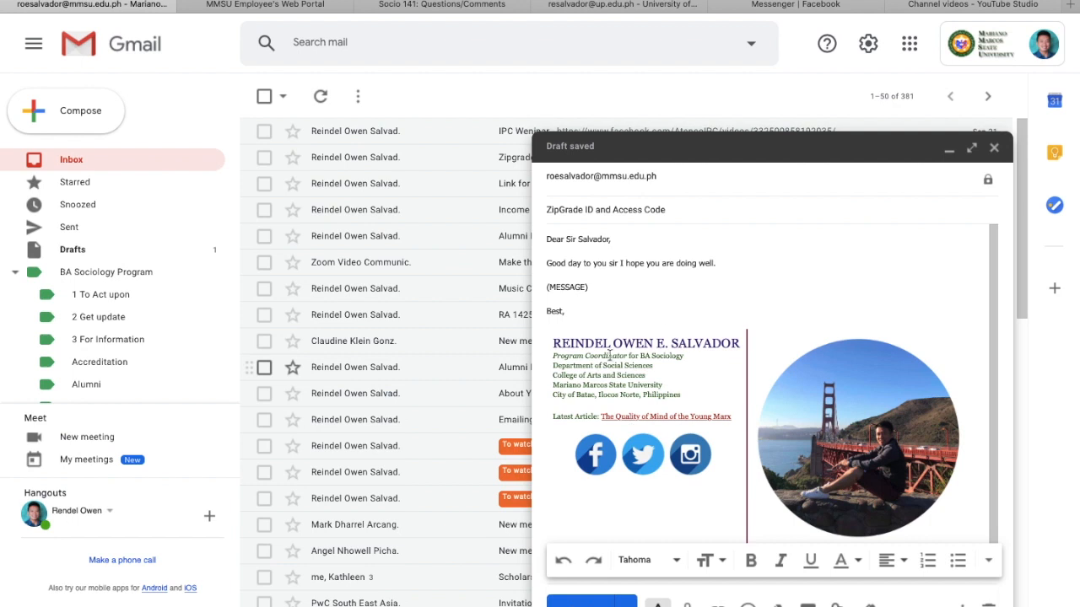
{"action": "mouse_move", "coordinate": [722, 381]}
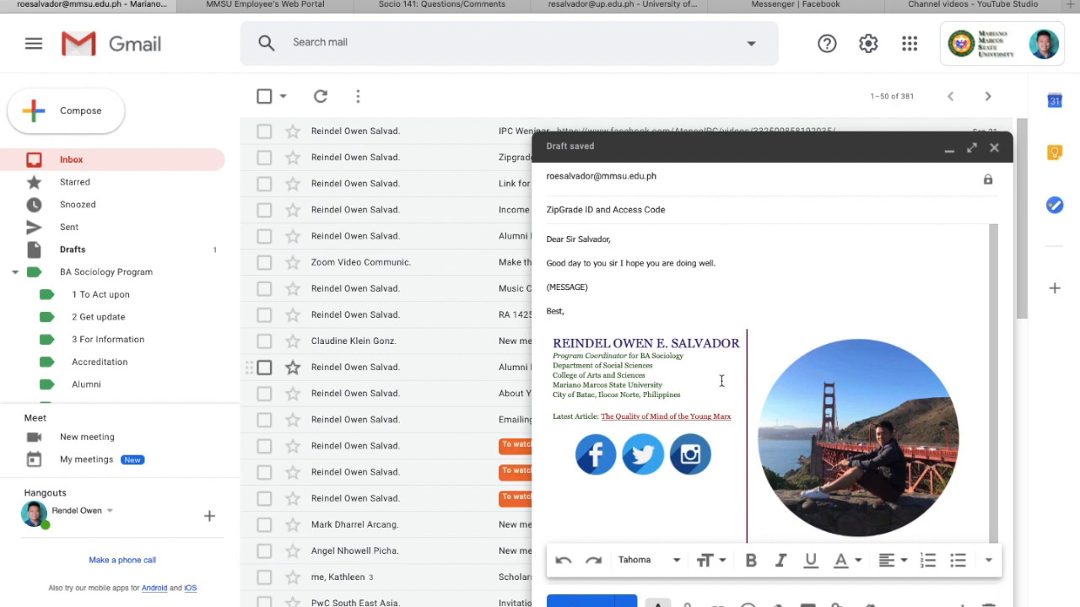